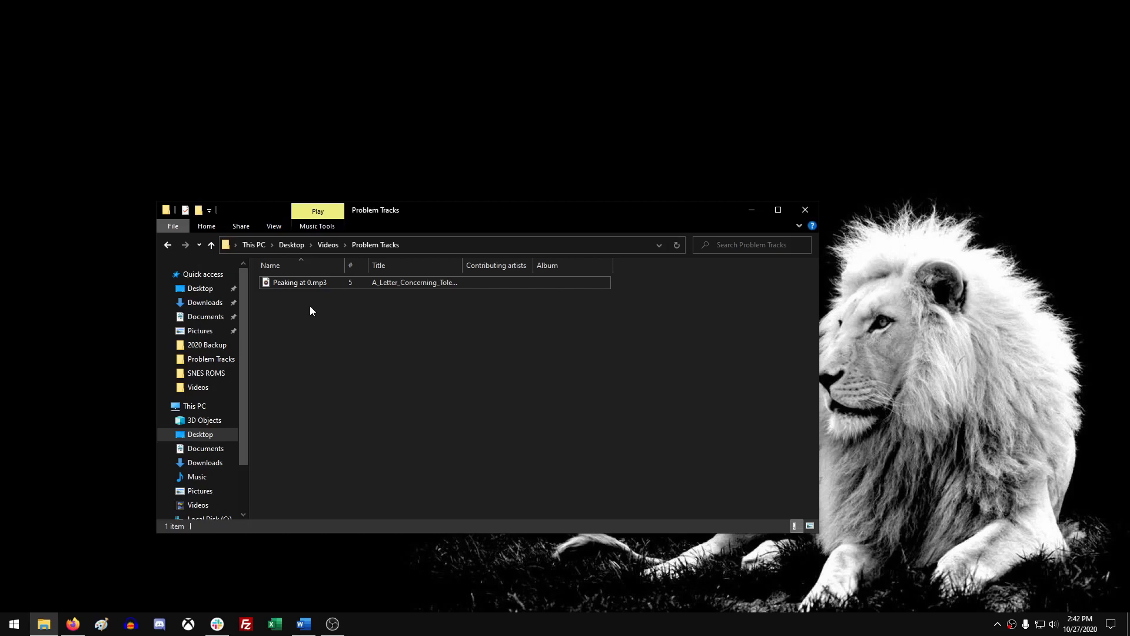
{"action": "mouse_move", "coordinate": [317, 319]}
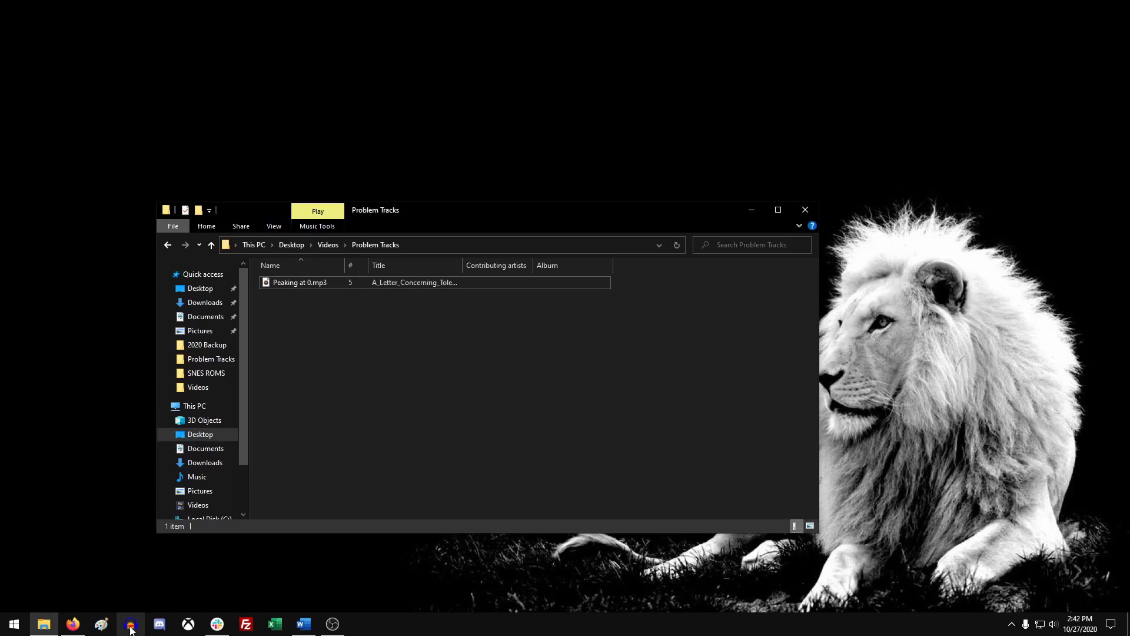
Step: Bring Audacity to the front and open the Peaking at 0 track's dropdown menu
{"action": "left_click", "coordinate": [129, 623]}
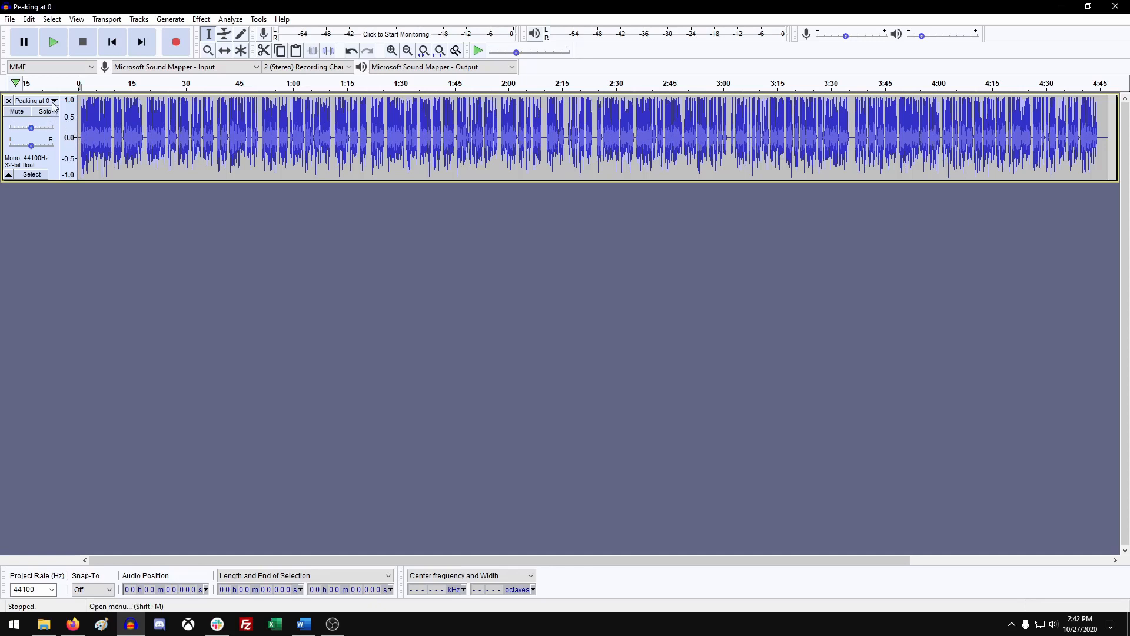
{"action": "left_click", "coordinate": [52, 101]}
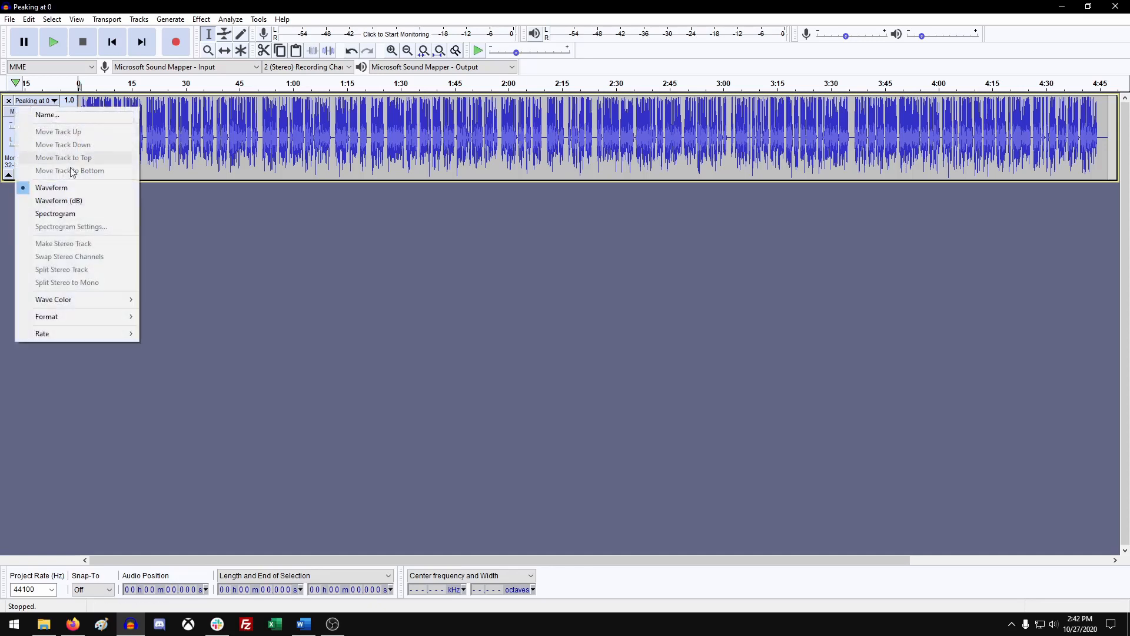
{"action": "mouse_move", "coordinate": [58, 200]}
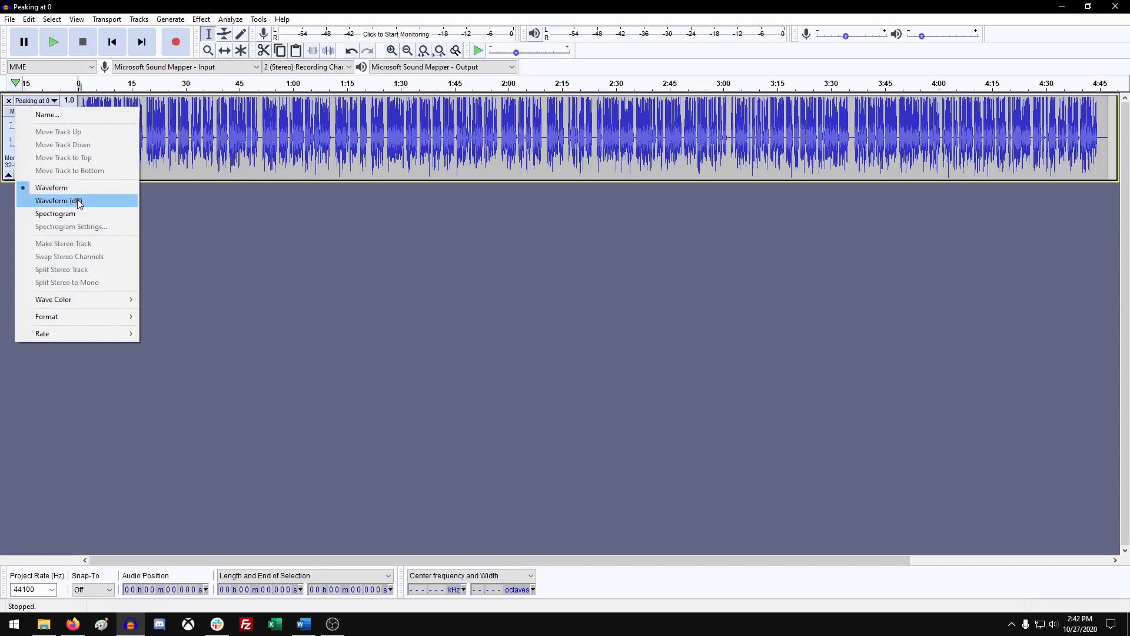
{"action": "mouse_move", "coordinate": [51, 188]}
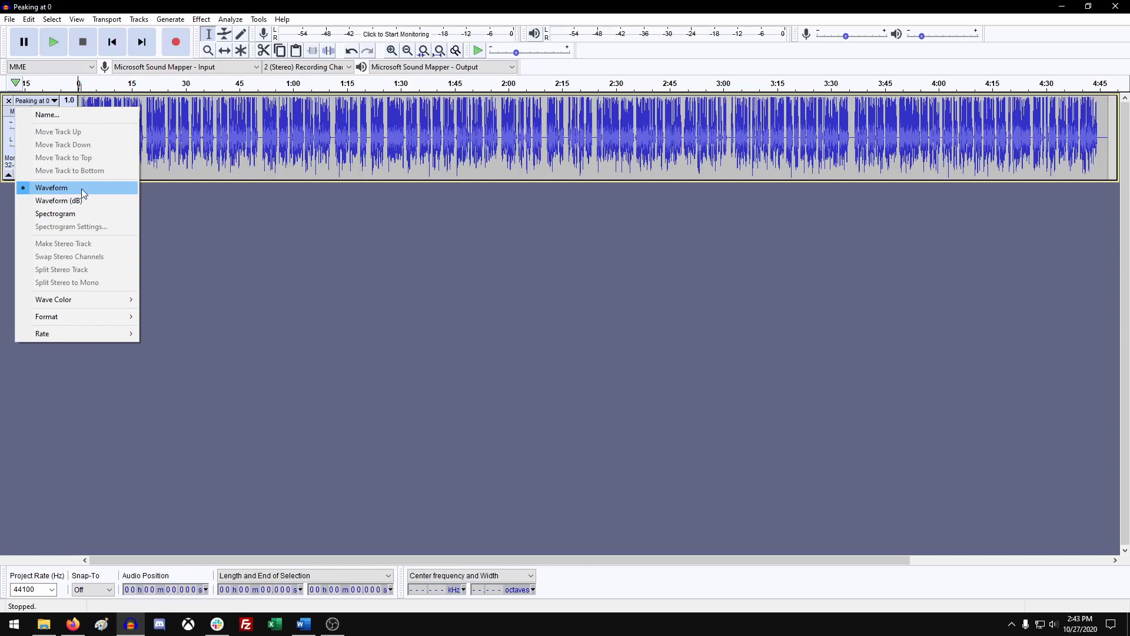
{"action": "mouse_move", "coordinate": [80, 200]}
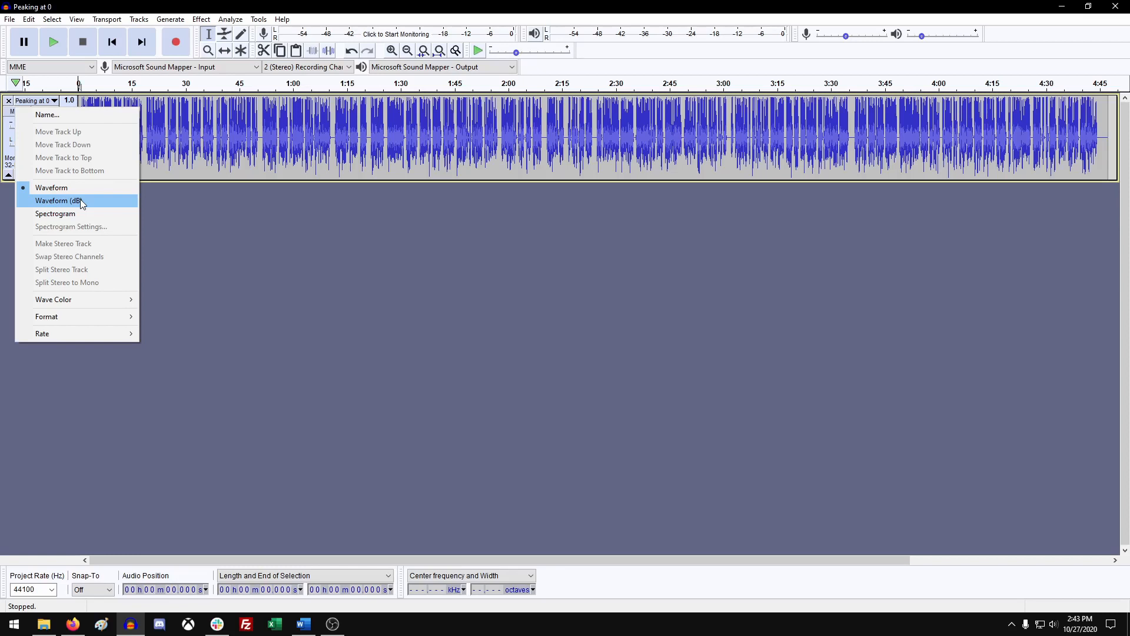
Step: Switch the track to Waveform (dB) view and zoom in on its first part
{"action": "left_click", "coordinate": [56, 201]}
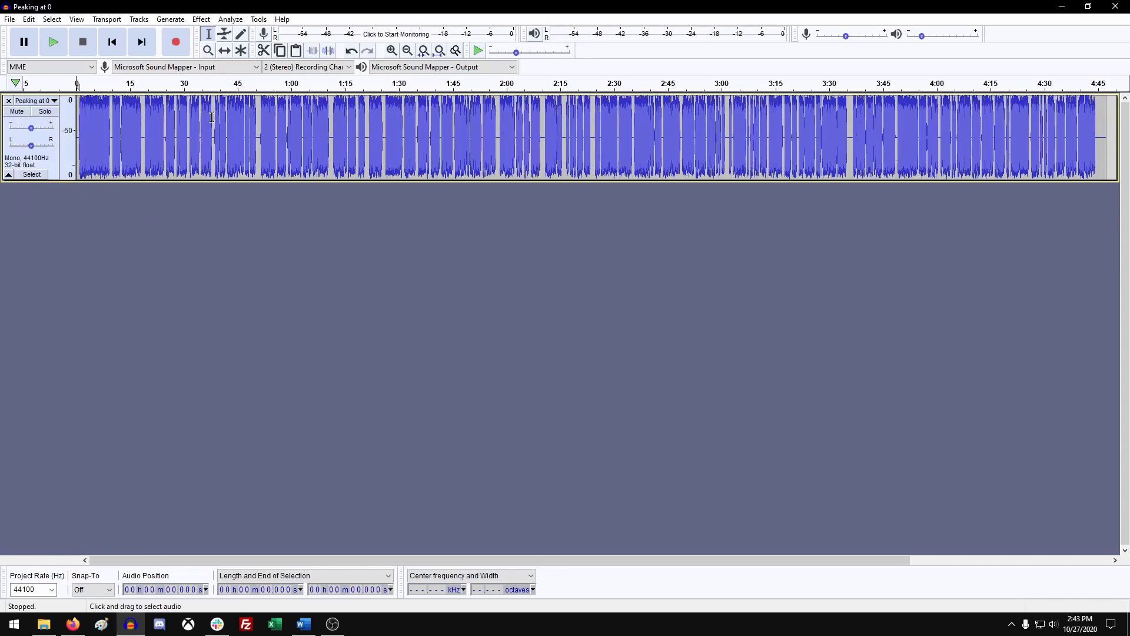
{"action": "left_click", "coordinate": [213, 134]}
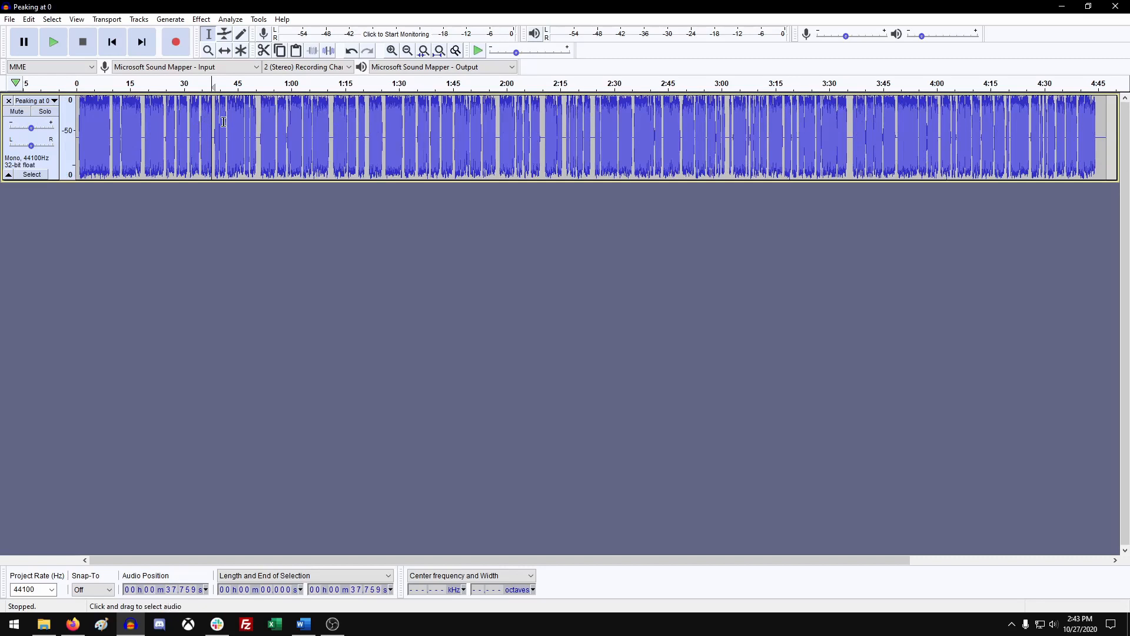
{"action": "left_click", "coordinate": [392, 51]}
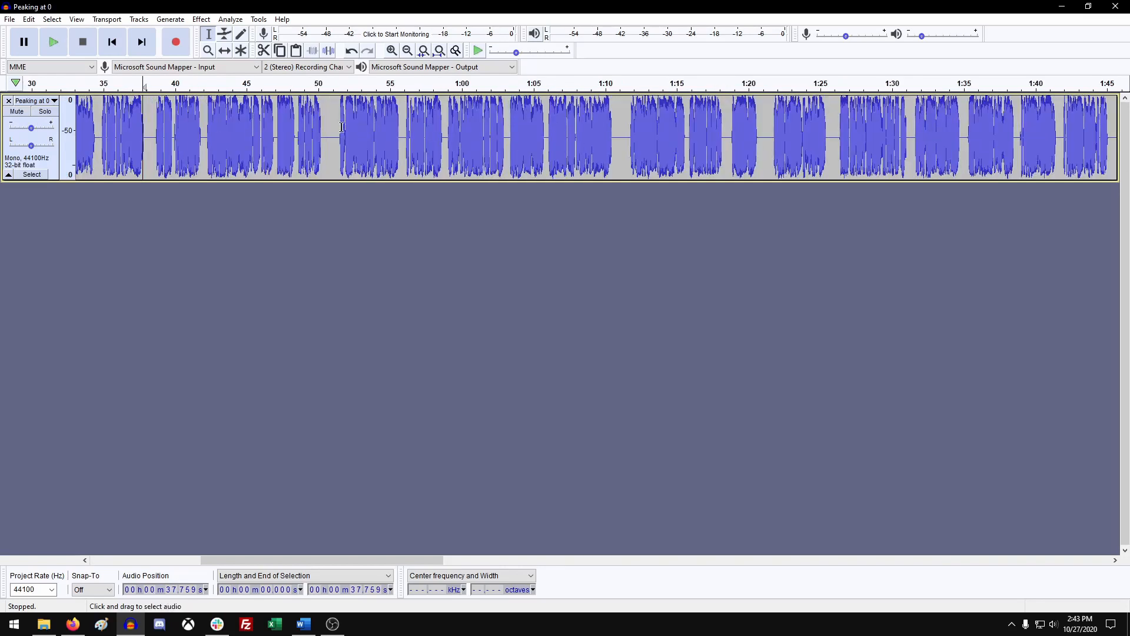
Step: Play a short stretch from near 0:51, then stop playback
{"action": "left_click", "coordinate": [332, 130]}
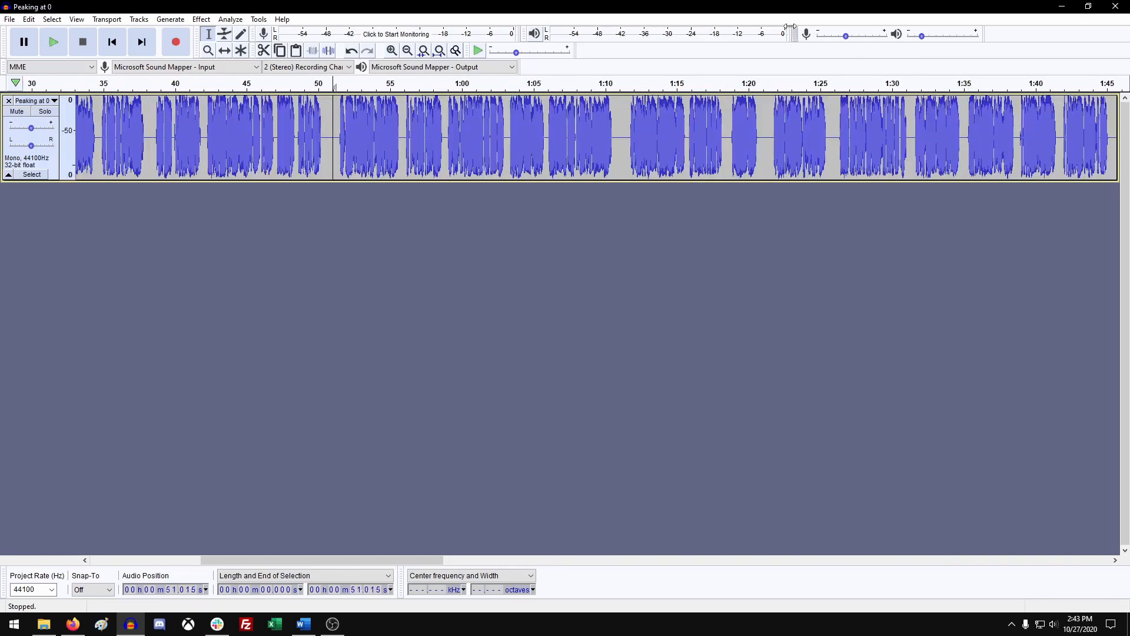
{"action": "mouse_move", "coordinate": [220, 128]}
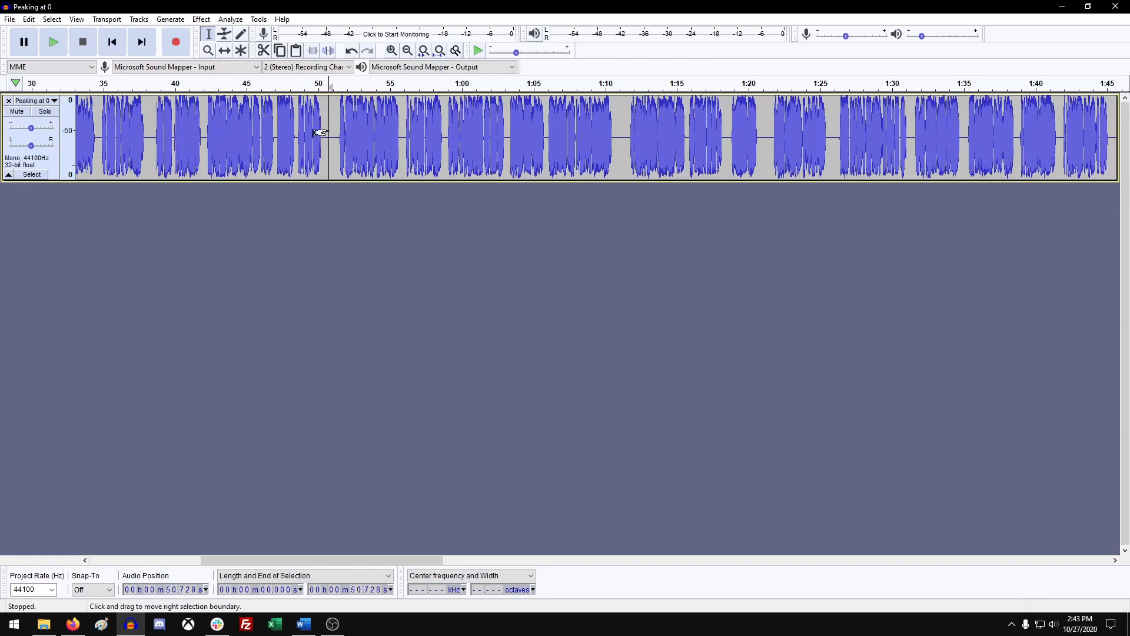
{"action": "left_click", "coordinate": [53, 41]}
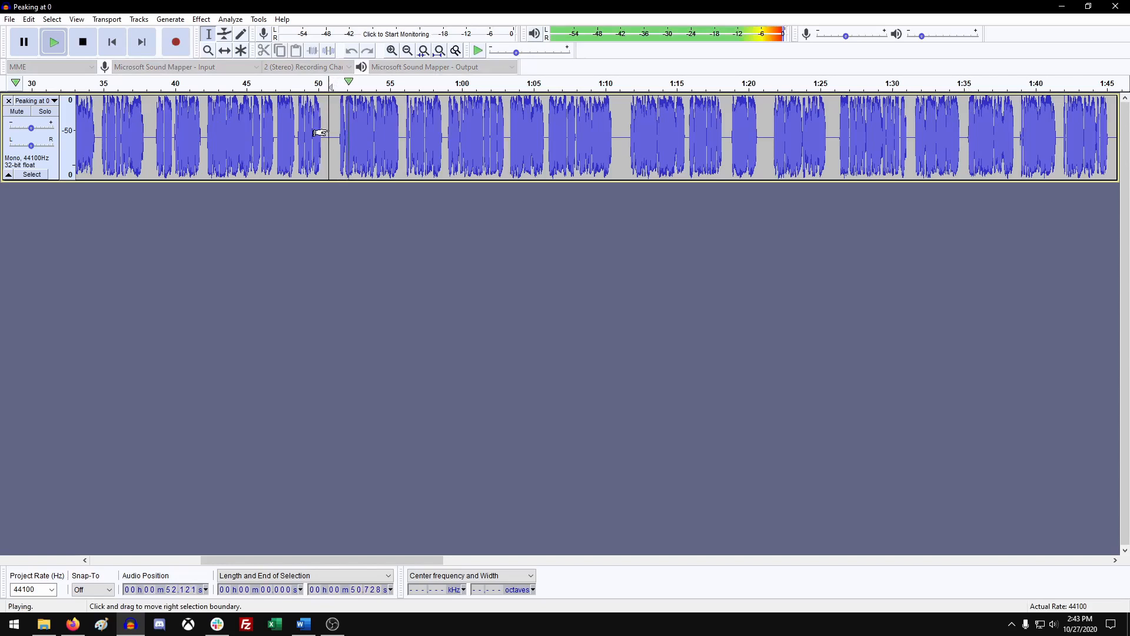
{"action": "left_click", "coordinate": [82, 41]}
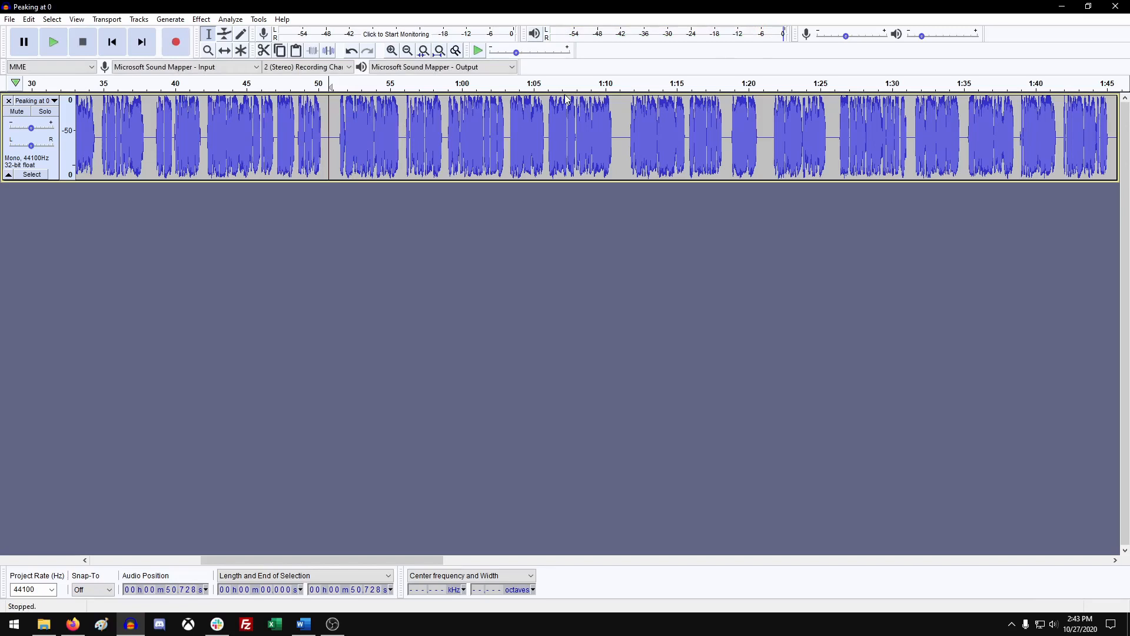
{"action": "mouse_move", "coordinate": [408, 171]}
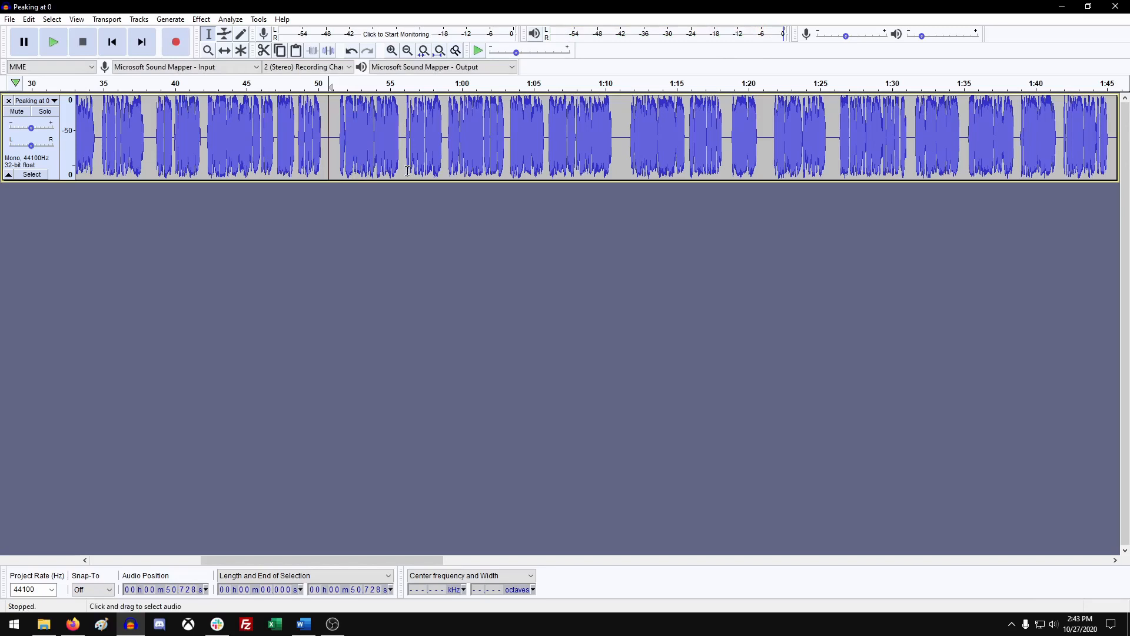
{"action": "mouse_move", "coordinate": [275, 161]}
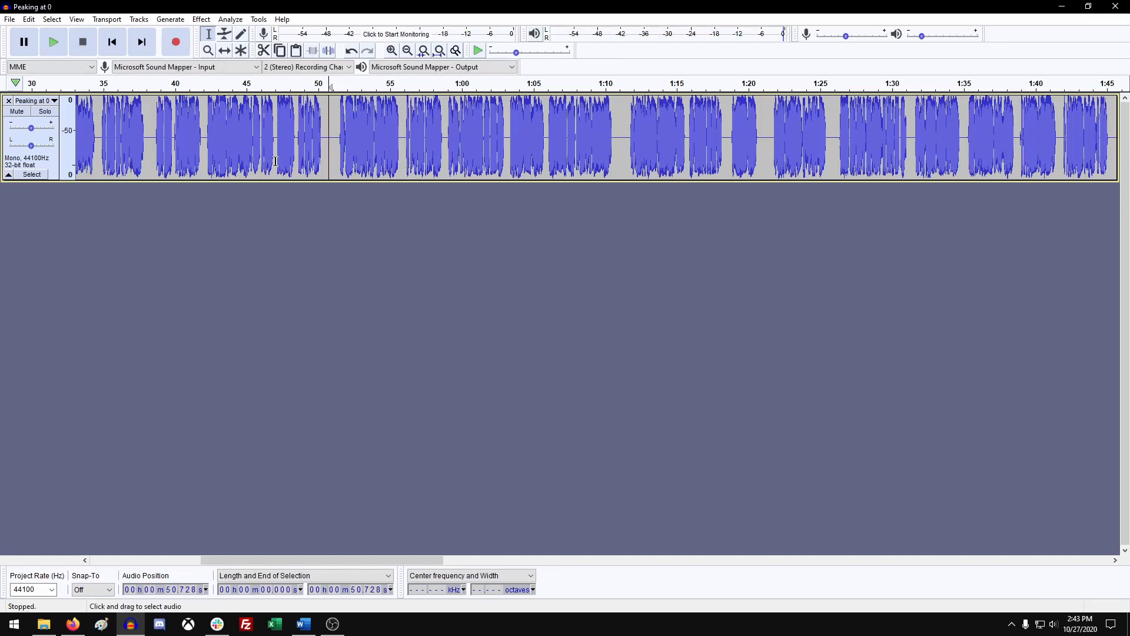
{"action": "mouse_move", "coordinate": [100, 160]}
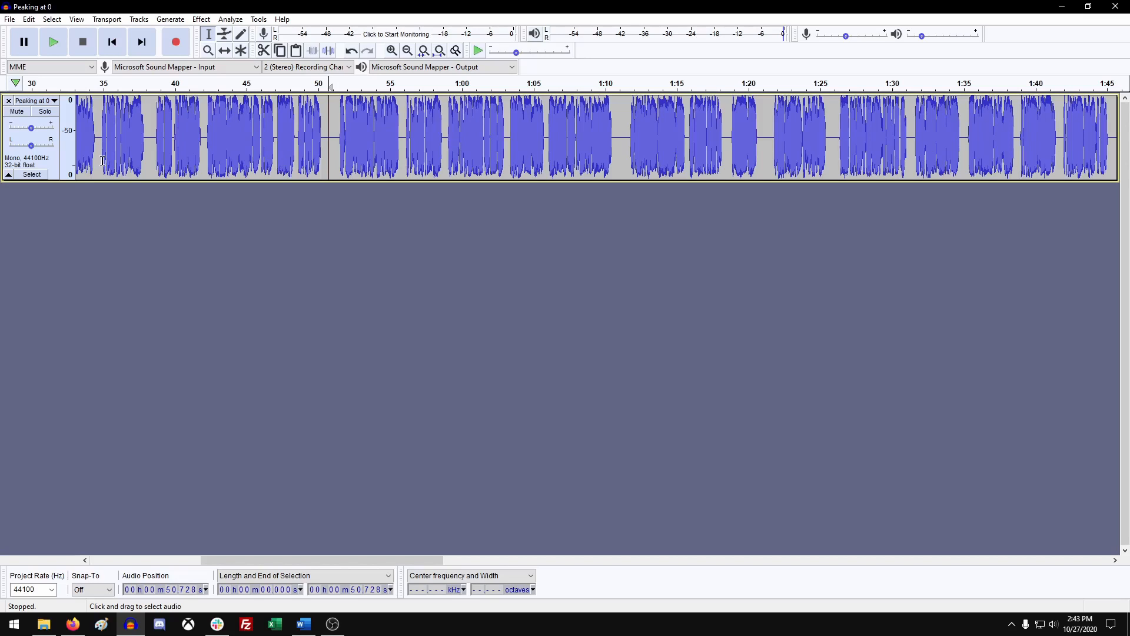
{"action": "mouse_move", "coordinate": [50, 164]}
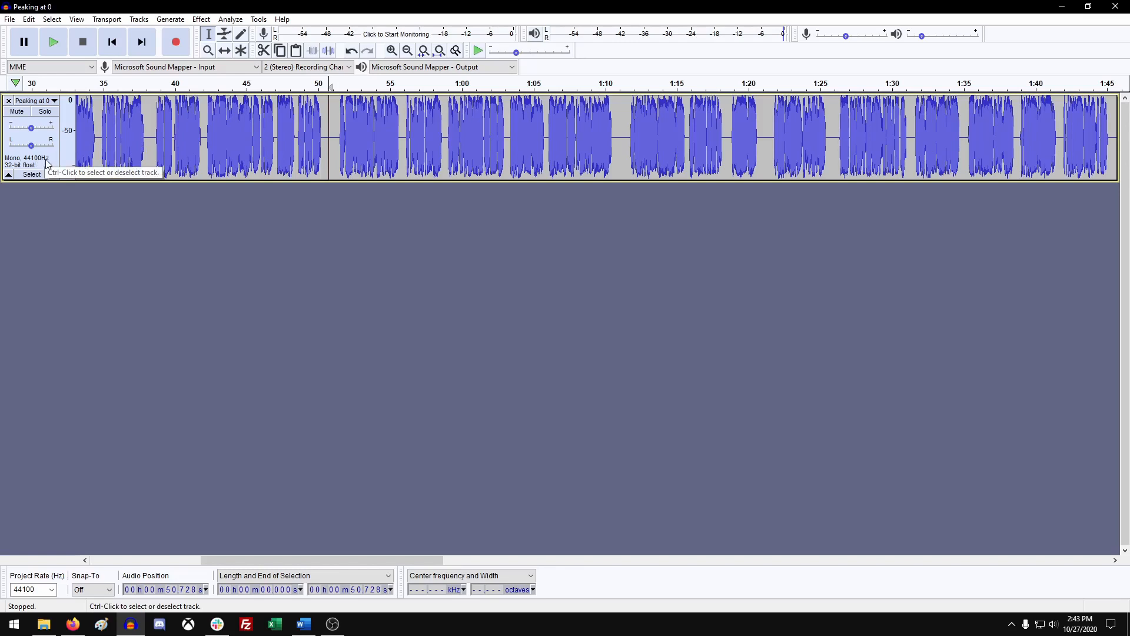
Step: Select the whole track and Amplify it to a -6 dB new peak (-5.745 dB)
{"action": "left_click", "coordinate": [274, 141]}
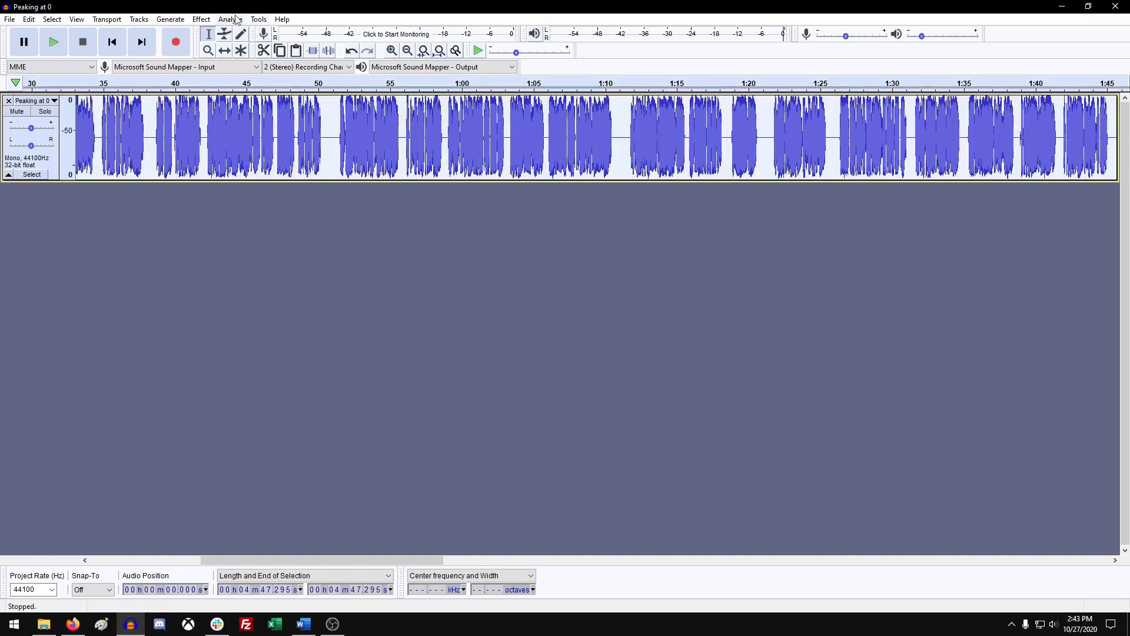
{"action": "left_click", "coordinate": [200, 19]}
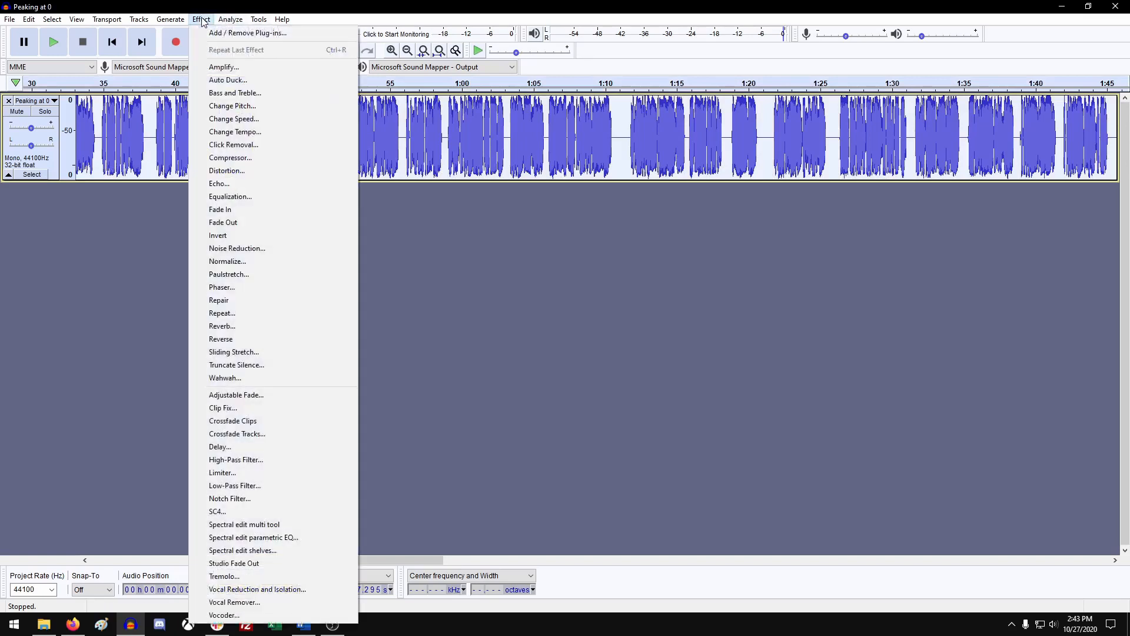
{"action": "left_click", "coordinate": [224, 67]}
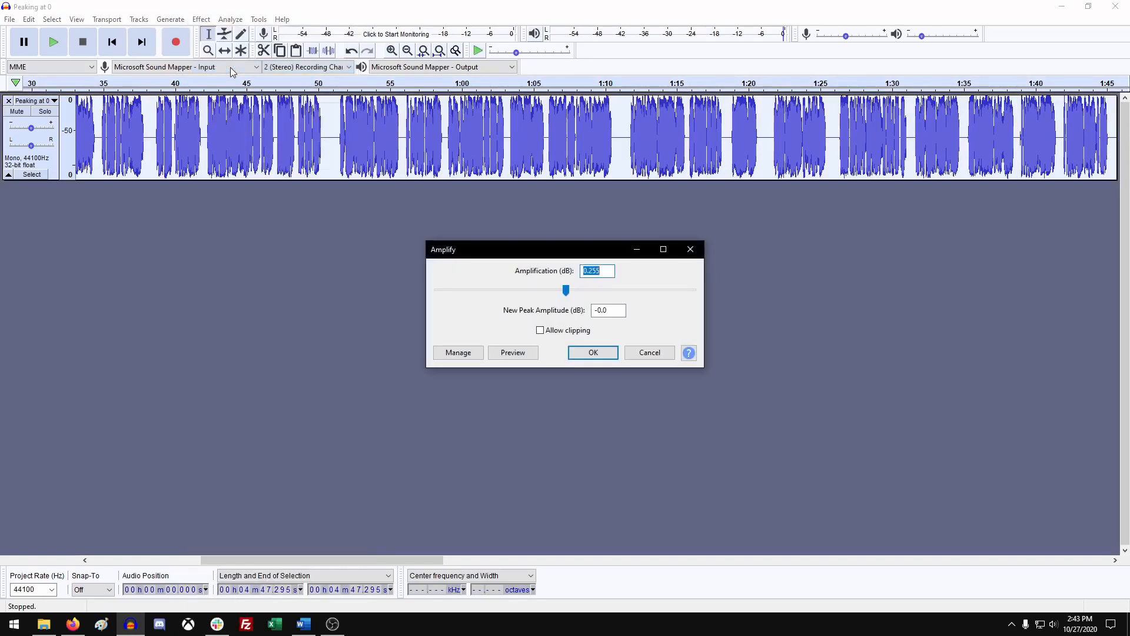
{"action": "mouse_move", "coordinate": [606, 269]}
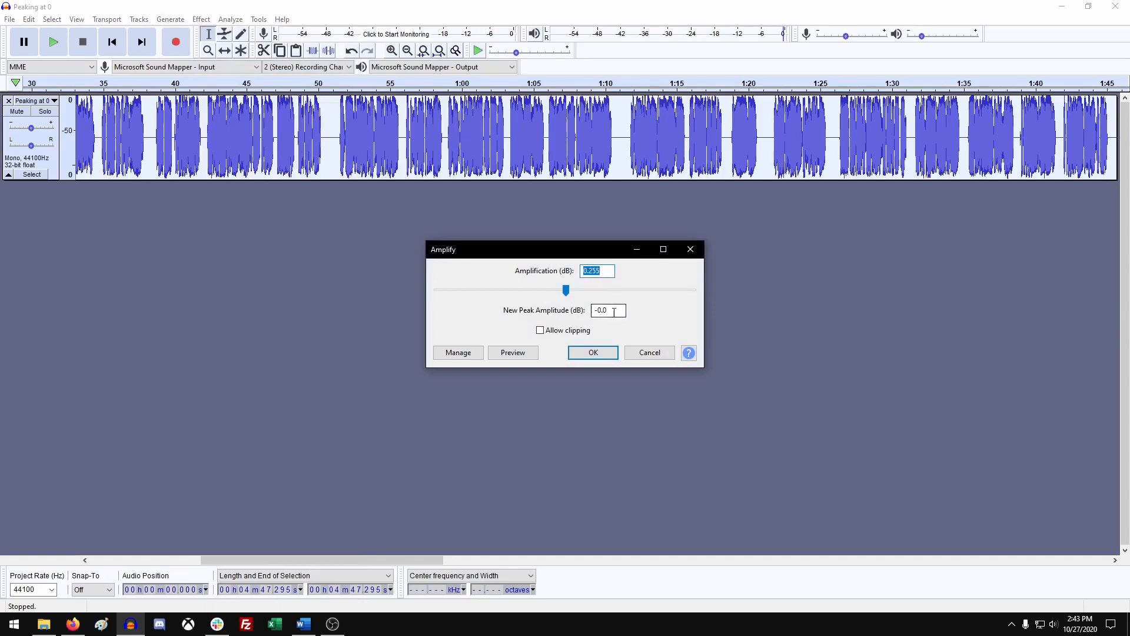
{"action": "mouse_move", "coordinate": [582, 318]}
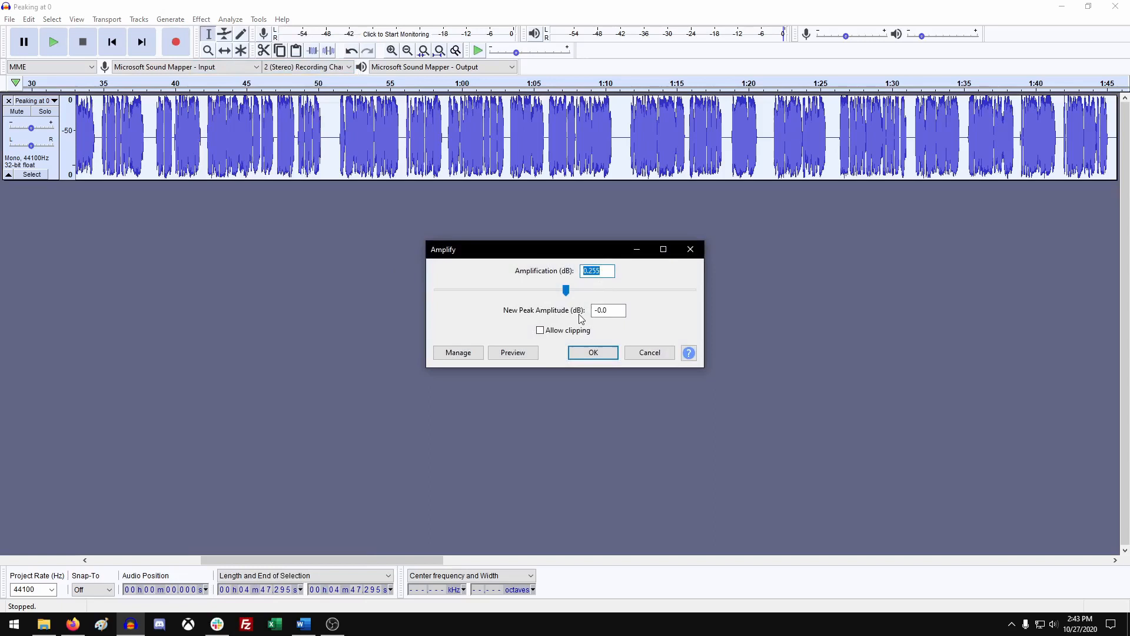
{"action": "left_click", "coordinate": [608, 310]}
{"action": "type", "text": "-6"}
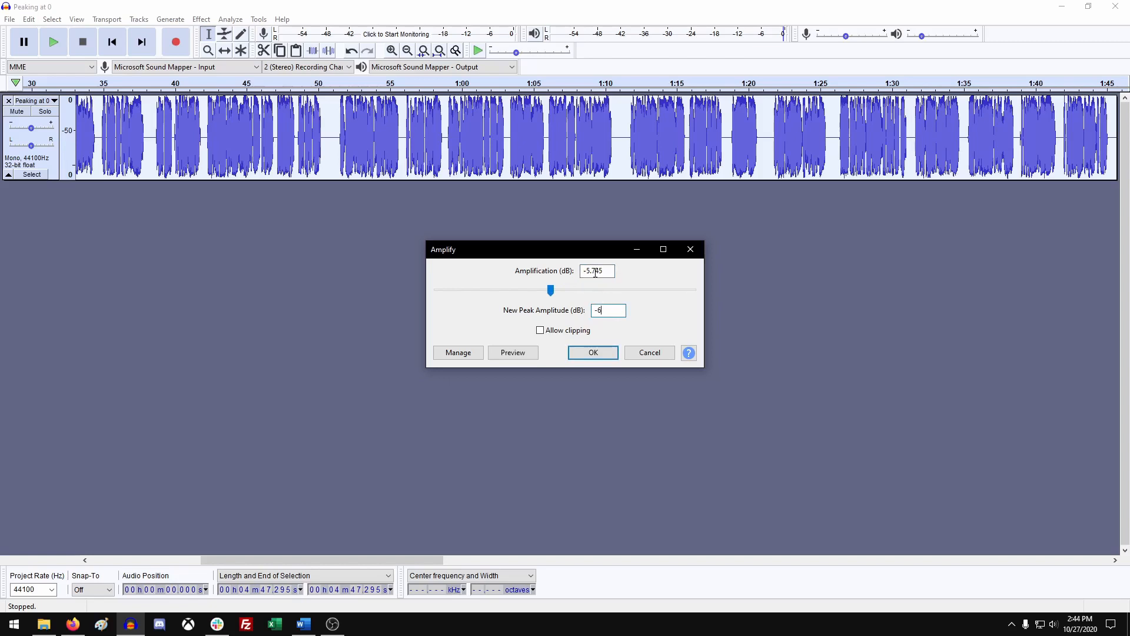
{"action": "left_click", "coordinate": [592, 352]}
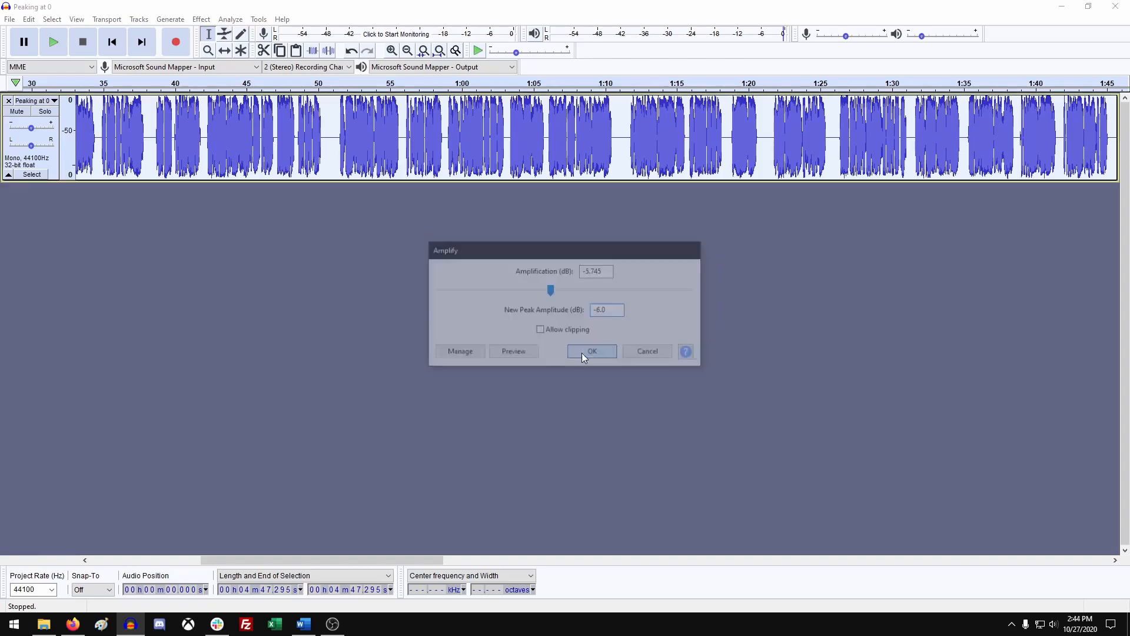
{"action": "left_click", "coordinate": [591, 351]}
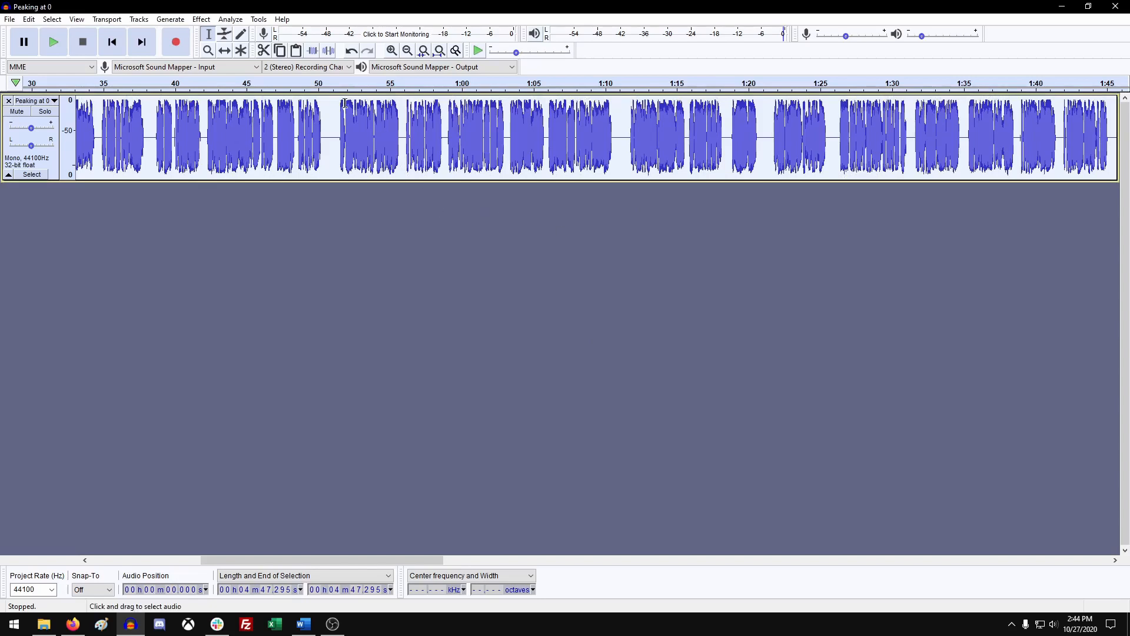
{"action": "left_click", "coordinate": [334, 137]}
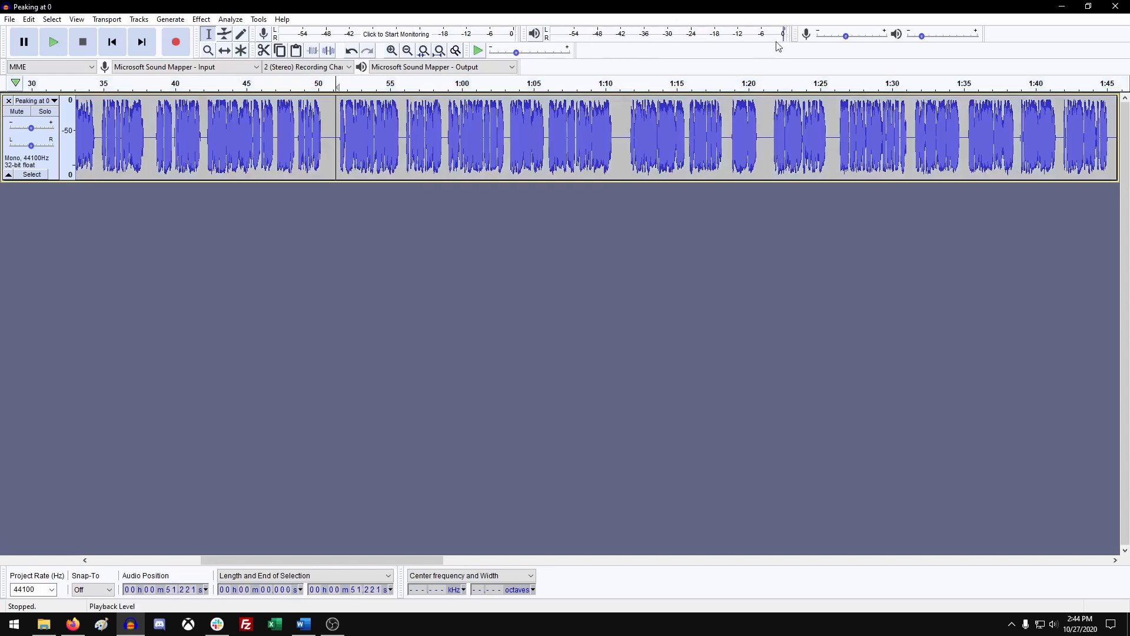
{"action": "left_click", "coordinate": [52, 41]}
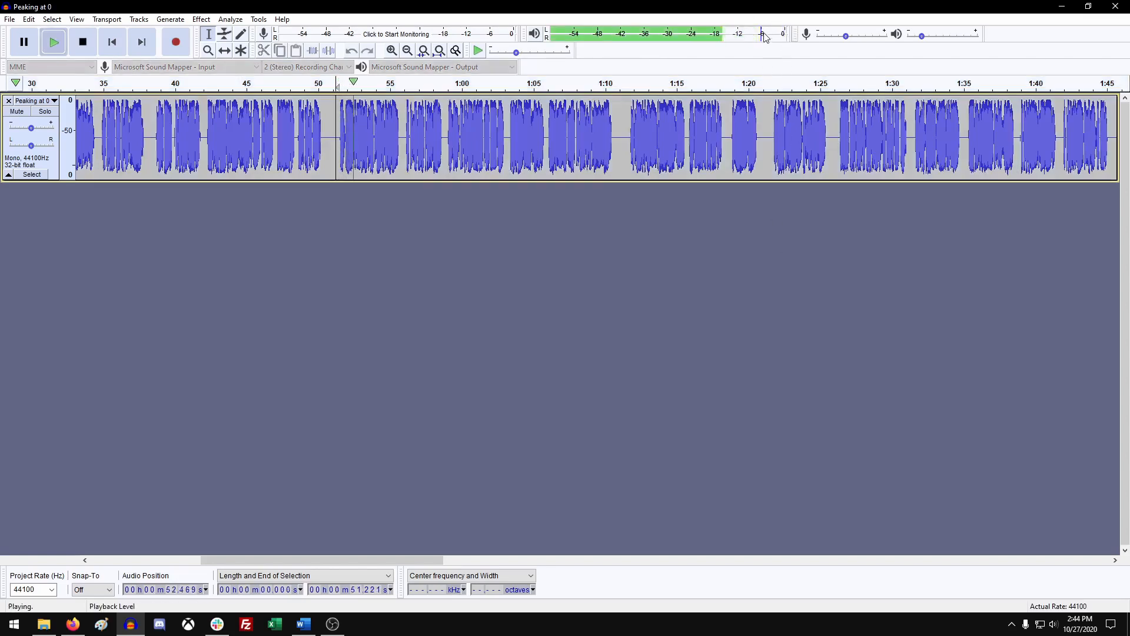
{"action": "left_click", "coordinate": [82, 41]}
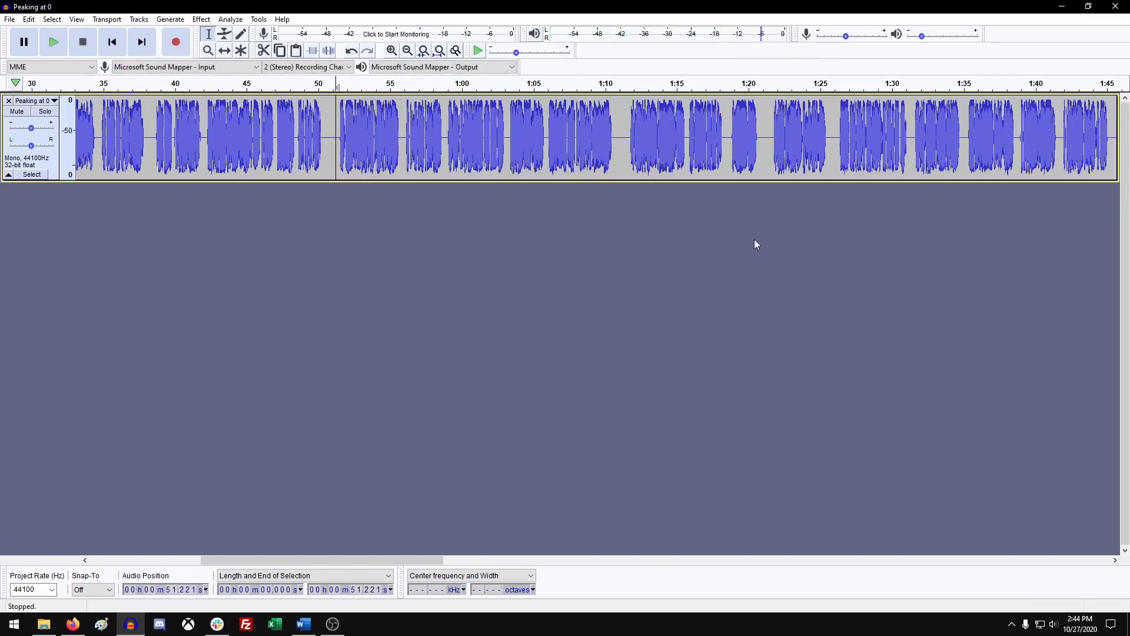
{"action": "mouse_move", "coordinate": [774, 50]}
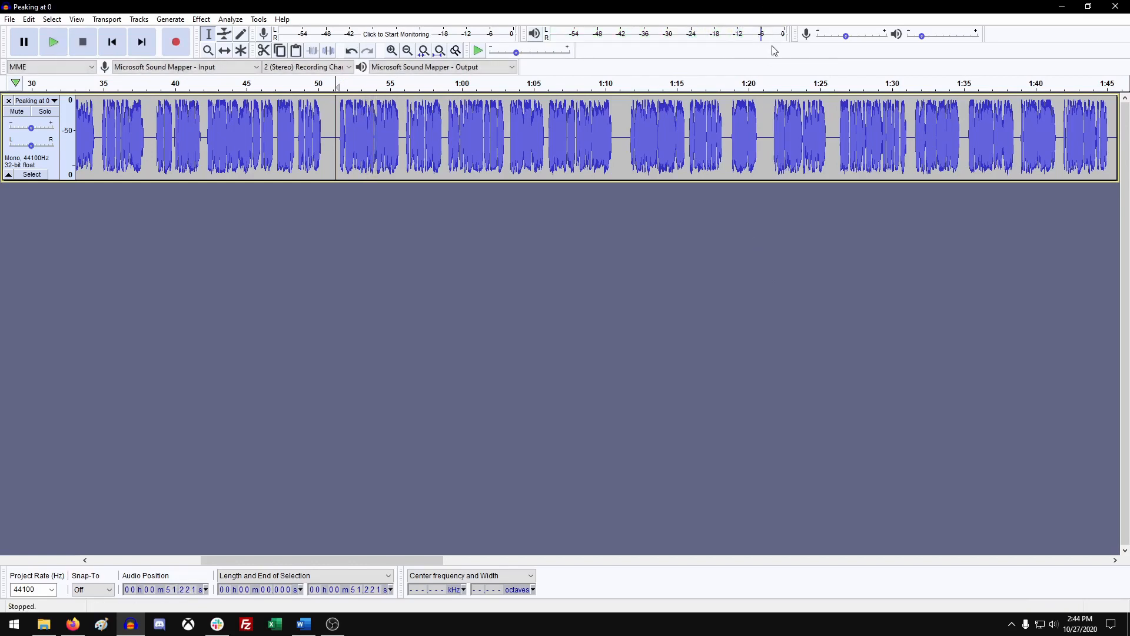
{"action": "mouse_move", "coordinate": [516, 100]}
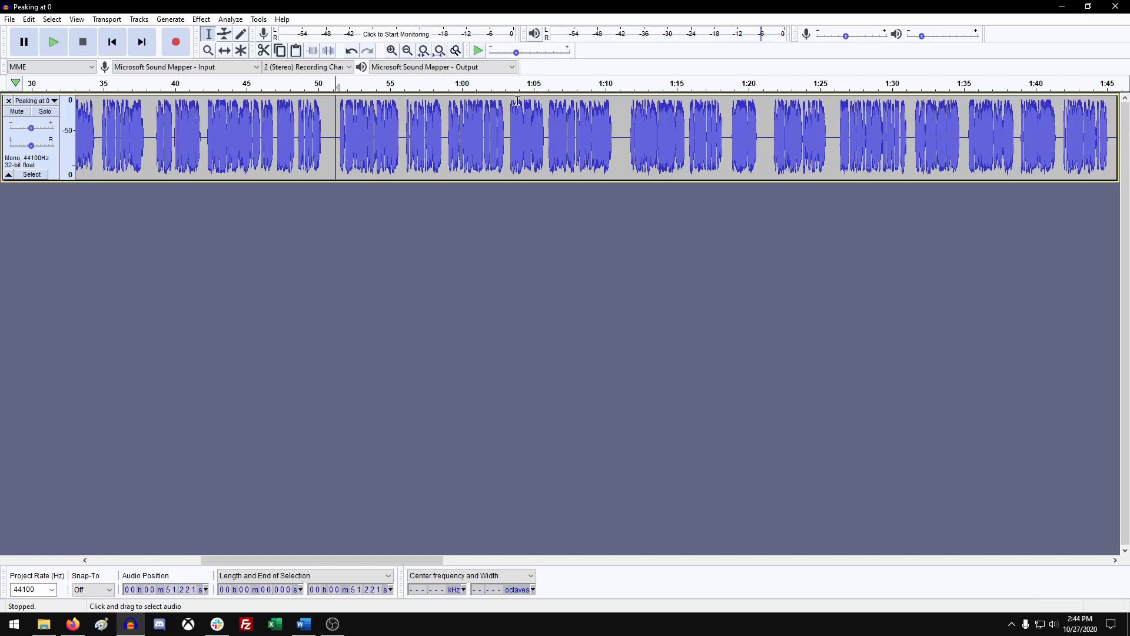
{"action": "mouse_move", "coordinate": [703, 135]}
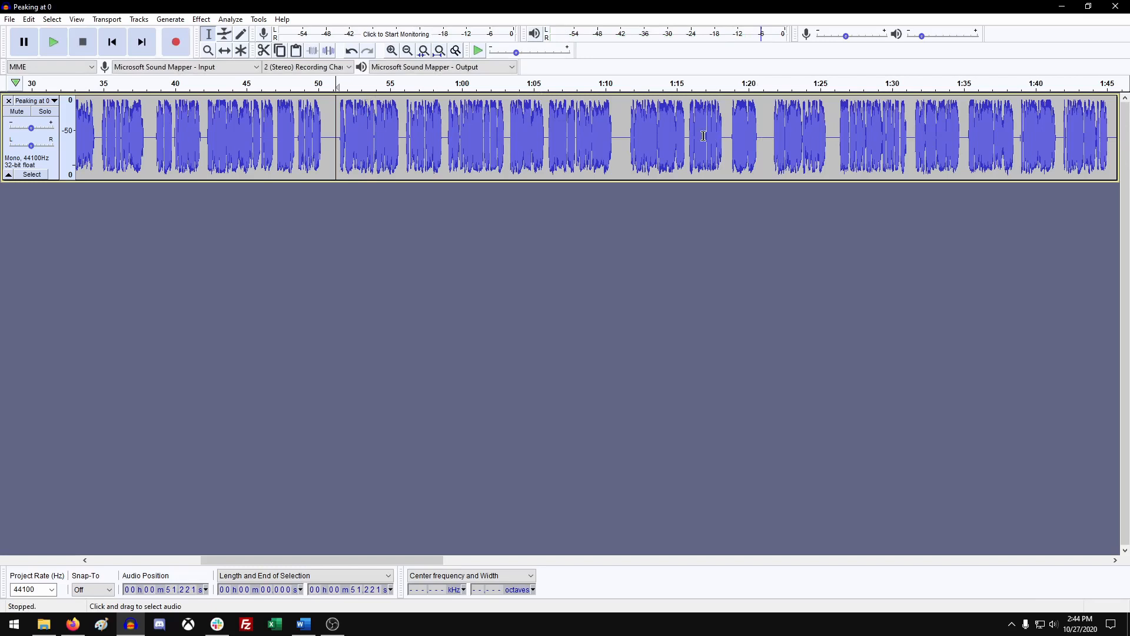
{"action": "mouse_move", "coordinate": [129, 173]}
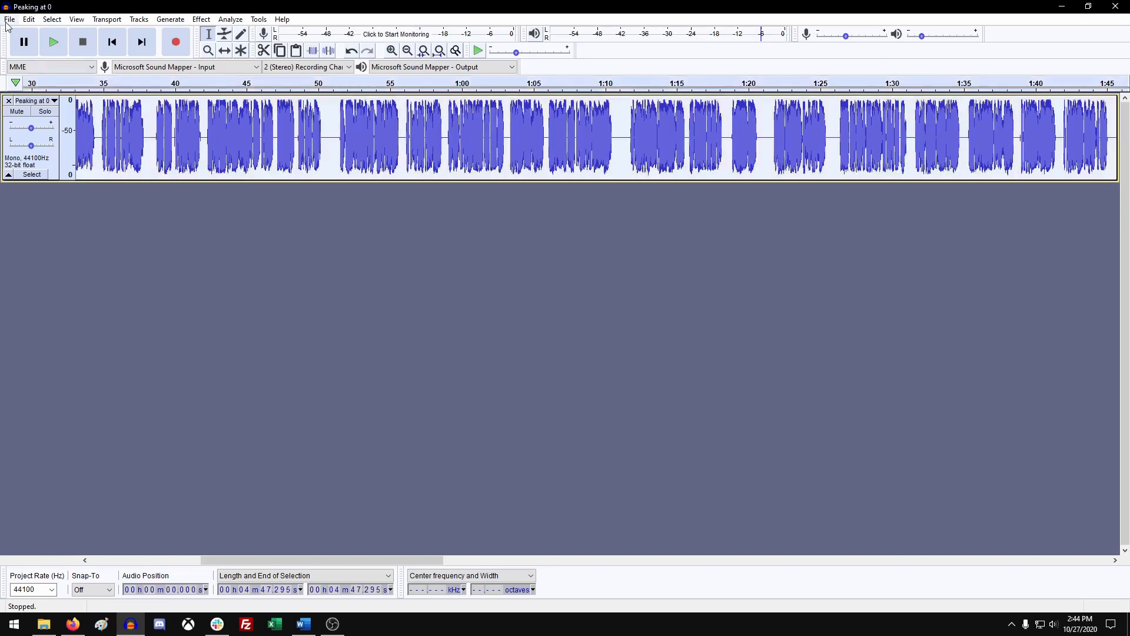
Step: Choose File > Export > Export as MP3 for the project
{"action": "left_click", "coordinate": [9, 19]}
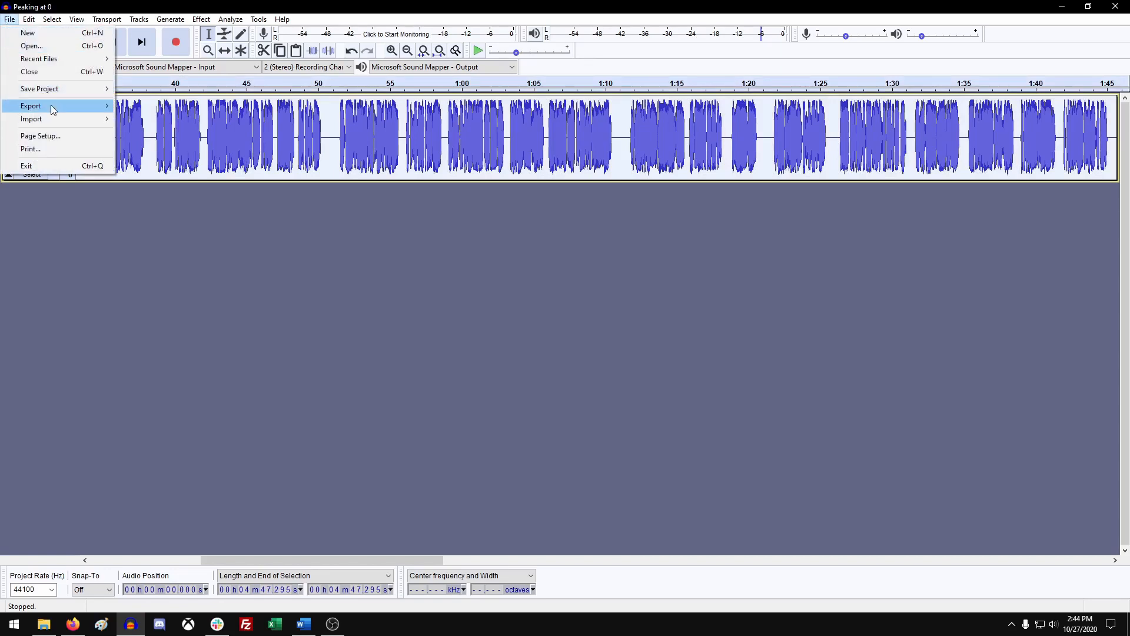
{"action": "left_click", "coordinate": [30, 106]}
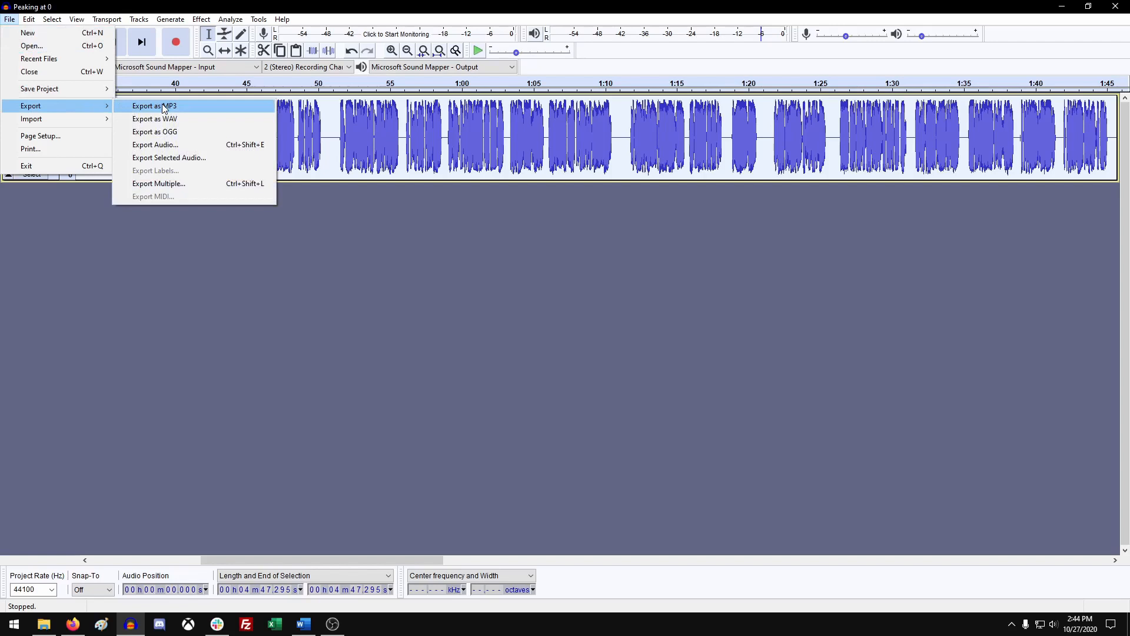
{"action": "mouse_move", "coordinate": [171, 189]}
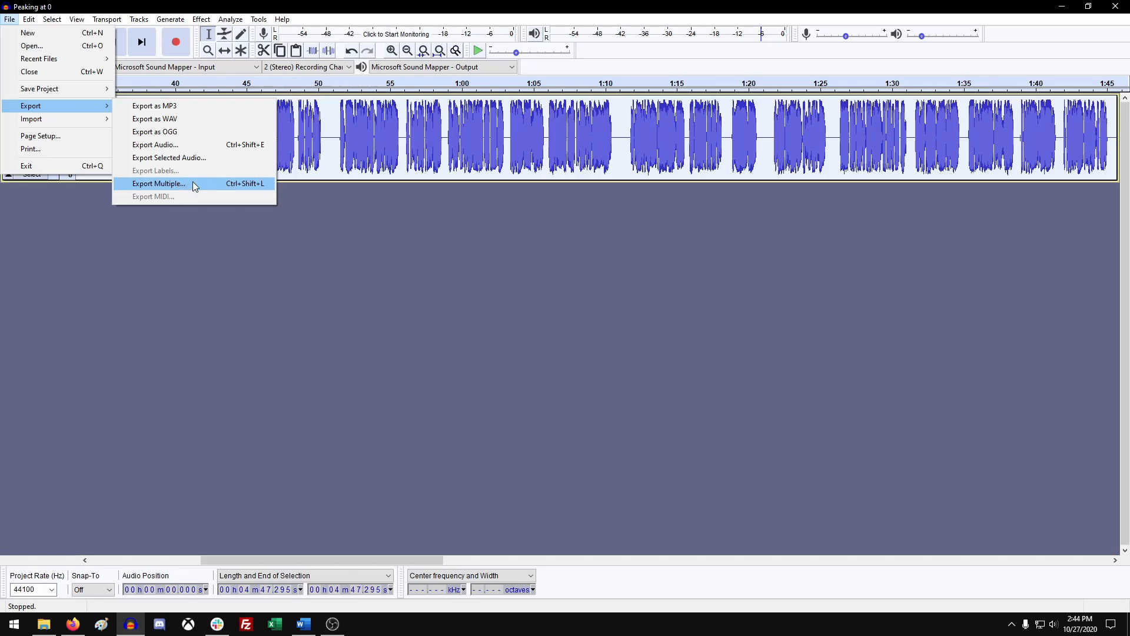
{"action": "mouse_move", "coordinate": [155, 119]}
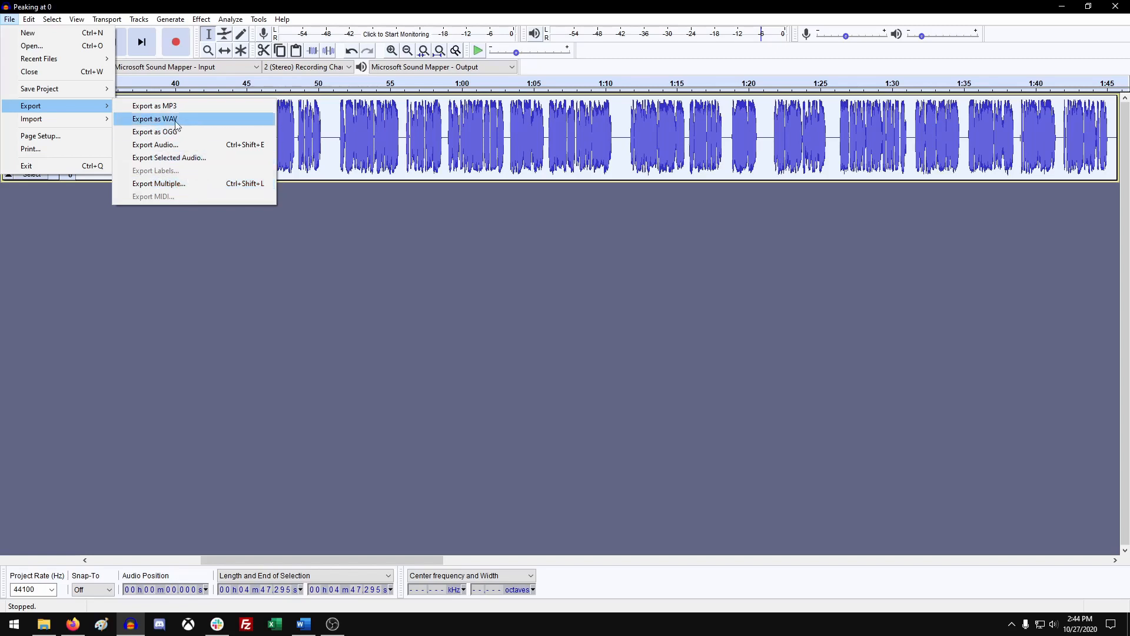
{"action": "mouse_move", "coordinate": [153, 106]}
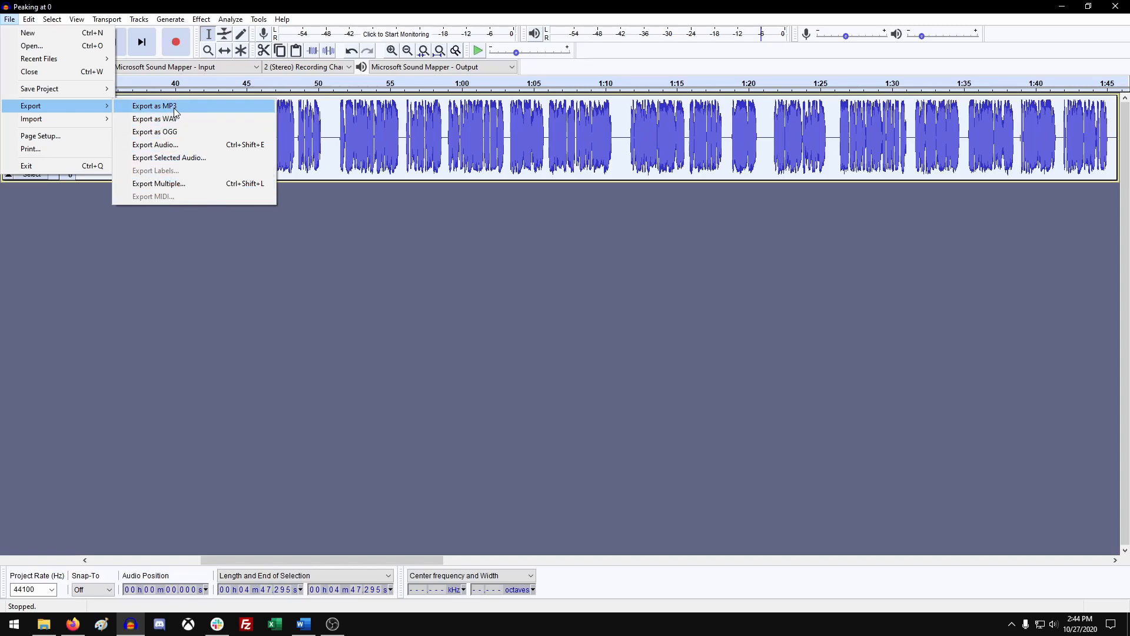
{"action": "left_click", "coordinate": [154, 106]}
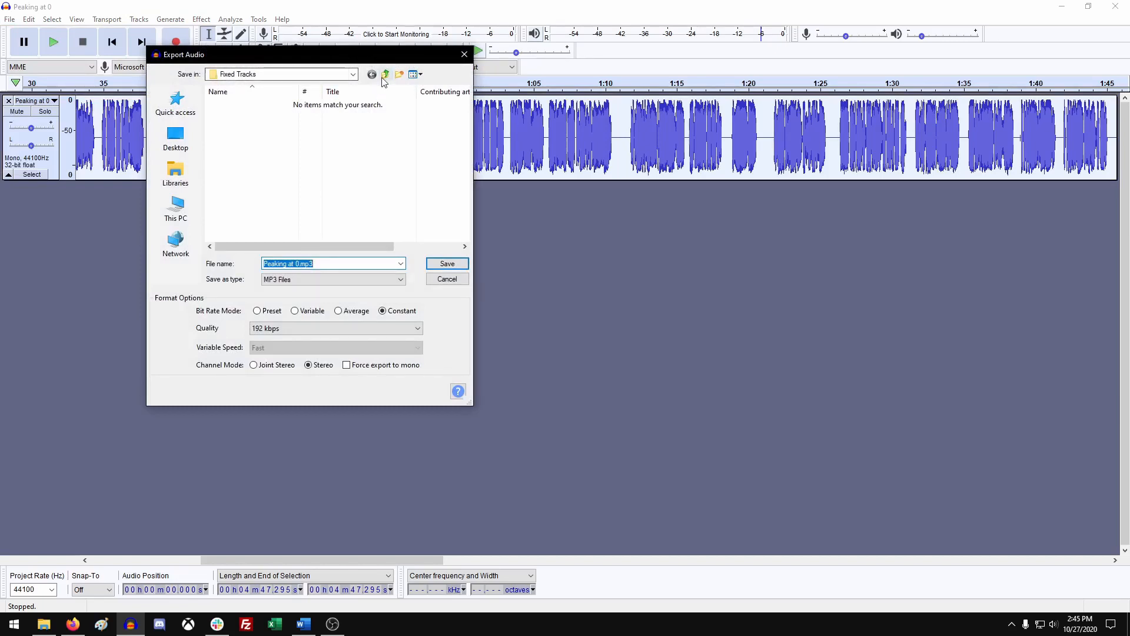
{"action": "mouse_move", "coordinate": [385, 74]}
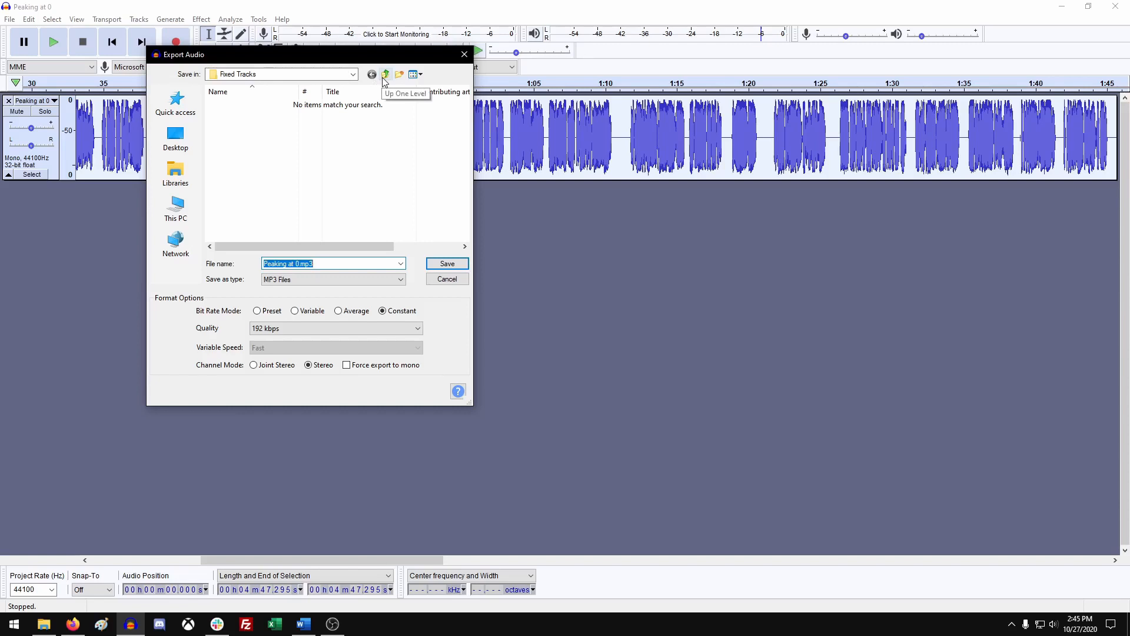
Step: Browse from Videos into Problem Tracks and back to locate the Fixed Tracks folder
{"action": "left_click", "coordinate": [386, 74]}
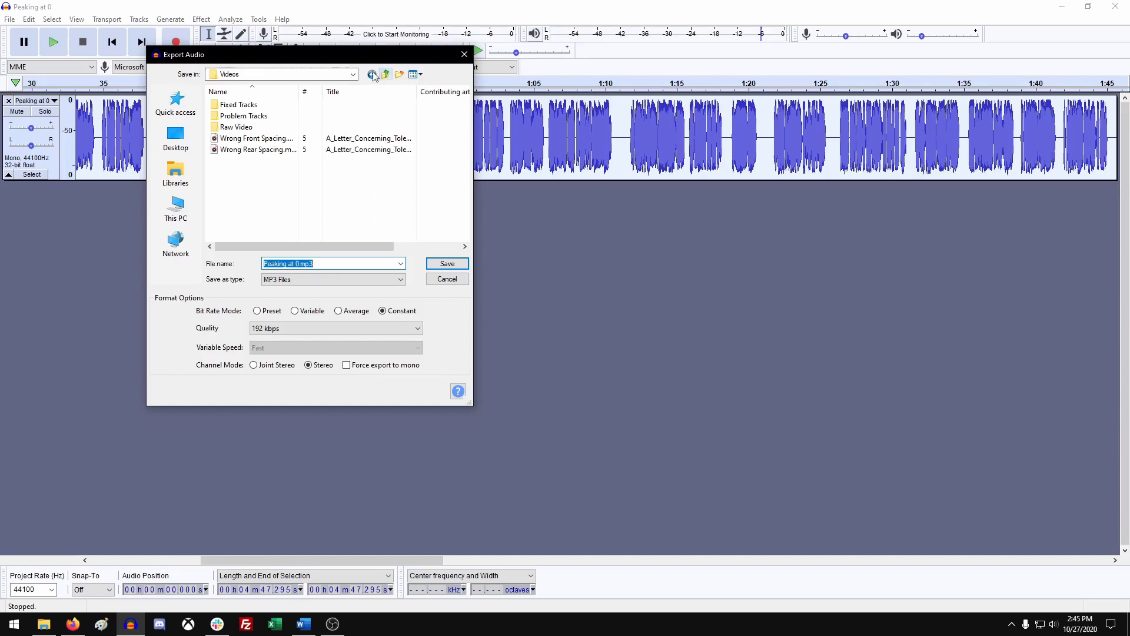
{"action": "double_click", "coordinate": [243, 116]}
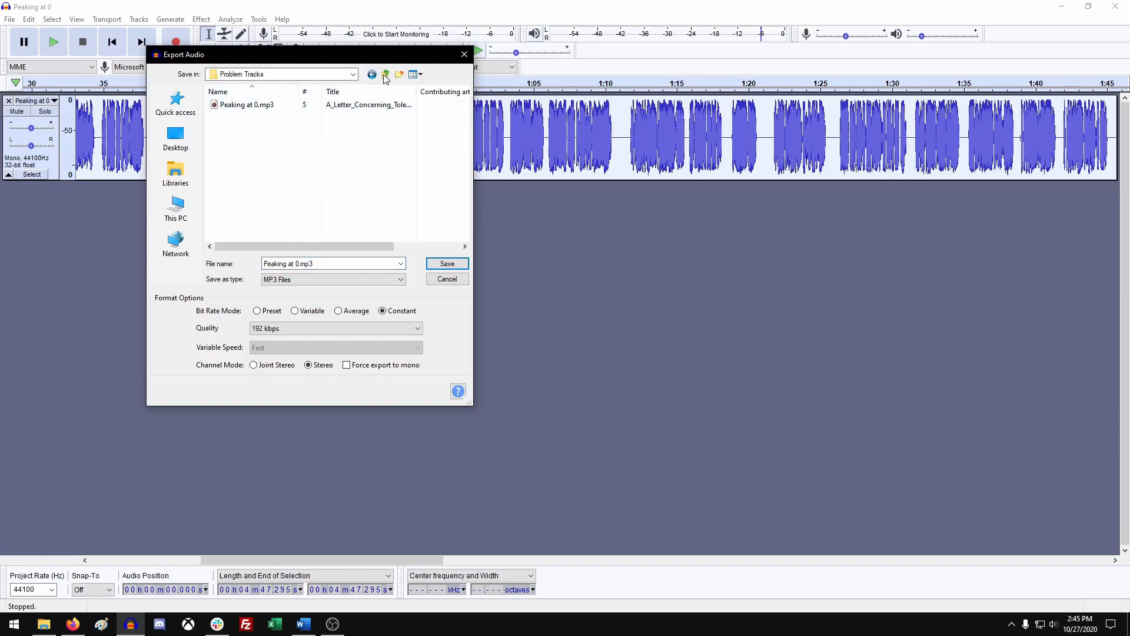
{"action": "left_click", "coordinate": [385, 75]}
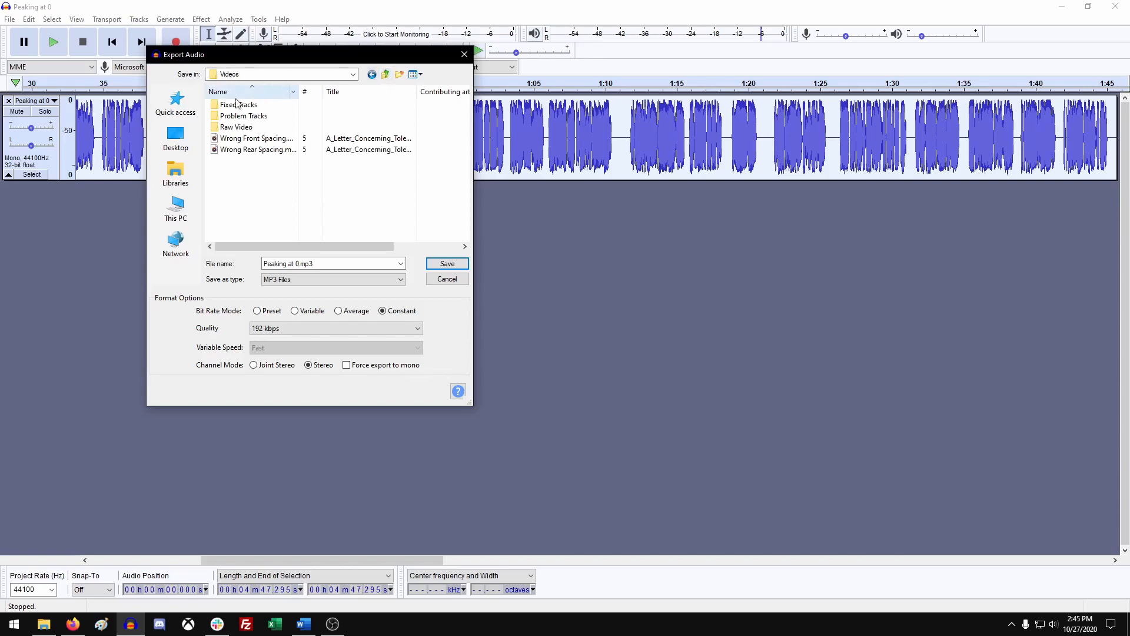
{"action": "mouse_move", "coordinate": [243, 115]}
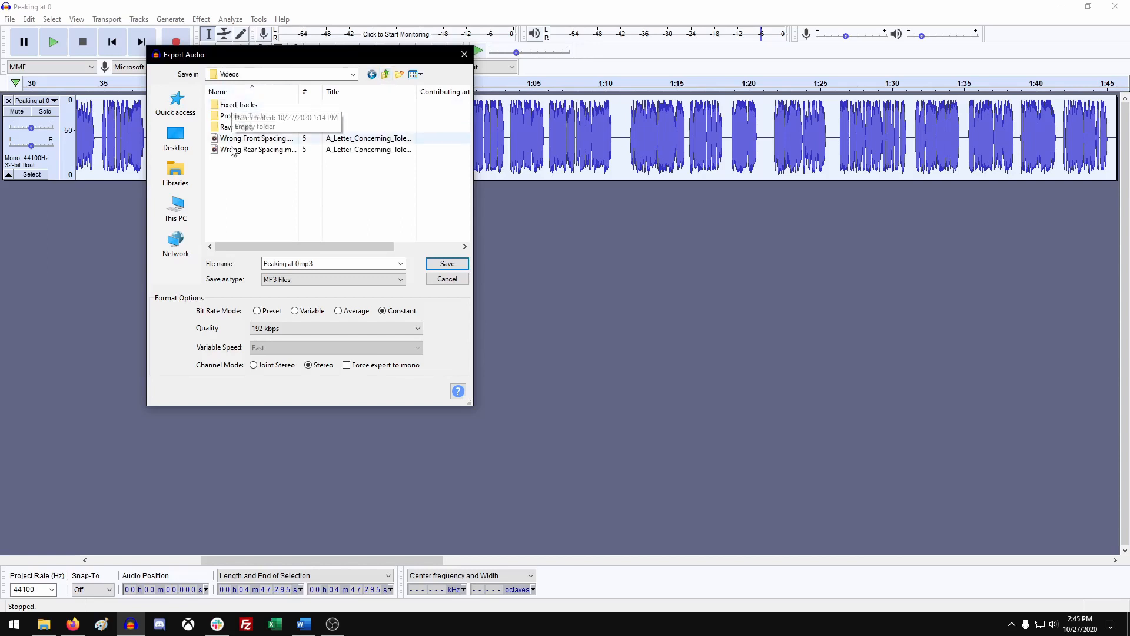
{"action": "right_click", "coordinate": [310, 195]}
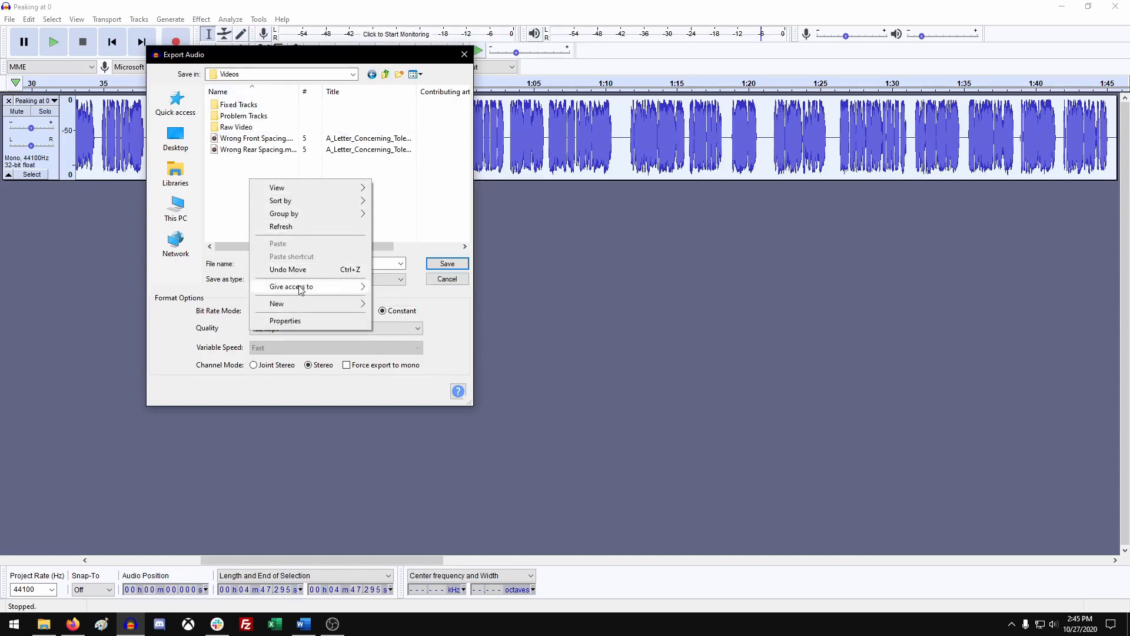
{"action": "left_click", "coordinate": [277, 303]}
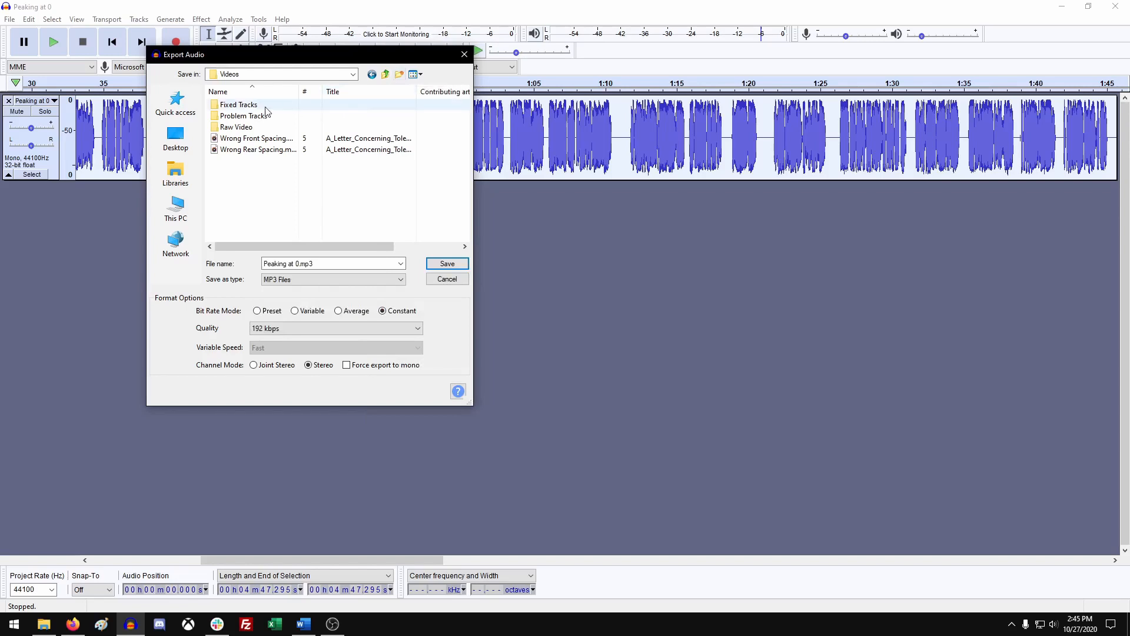
{"action": "mouse_move", "coordinate": [243, 106]}
{"action": "type", "text": " - "}
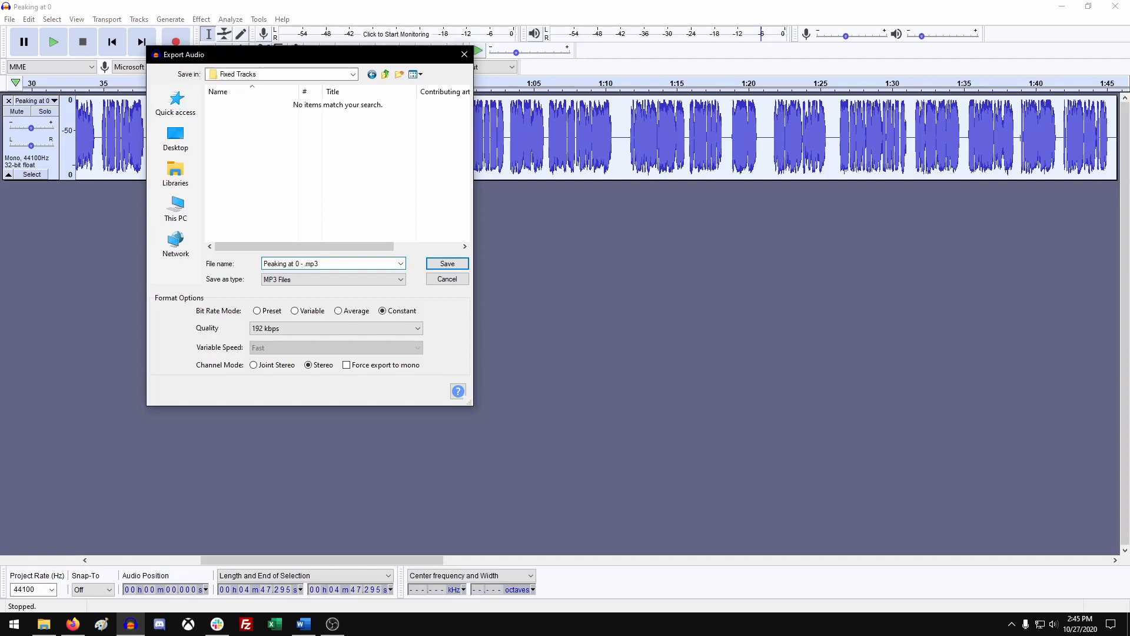
Step: Name the export 'Peaking at 0 - Fixed.mp3' and save it at 192 kbps constant
{"action": "type", "text": "Fixed"}
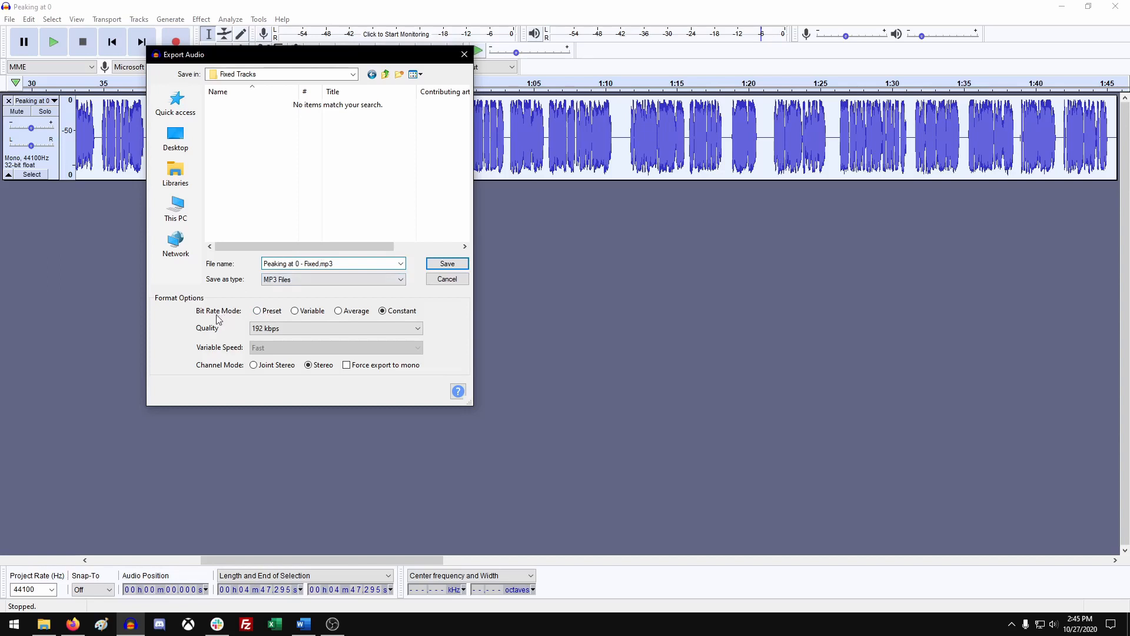
{"action": "mouse_move", "coordinate": [230, 321]}
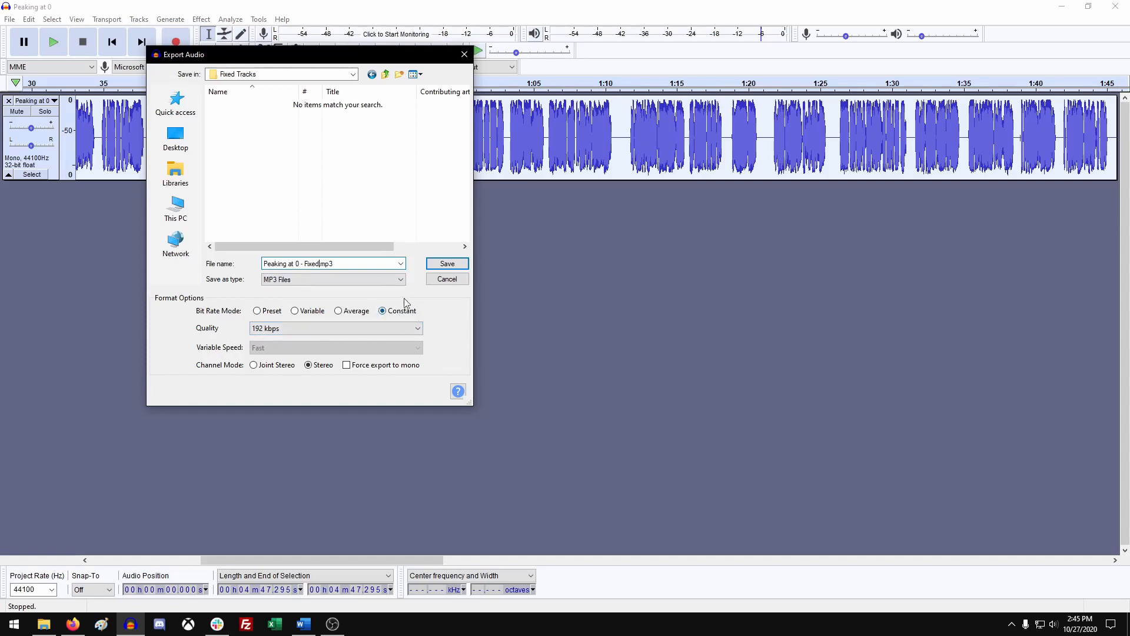
{"action": "mouse_move", "coordinate": [429, 319]}
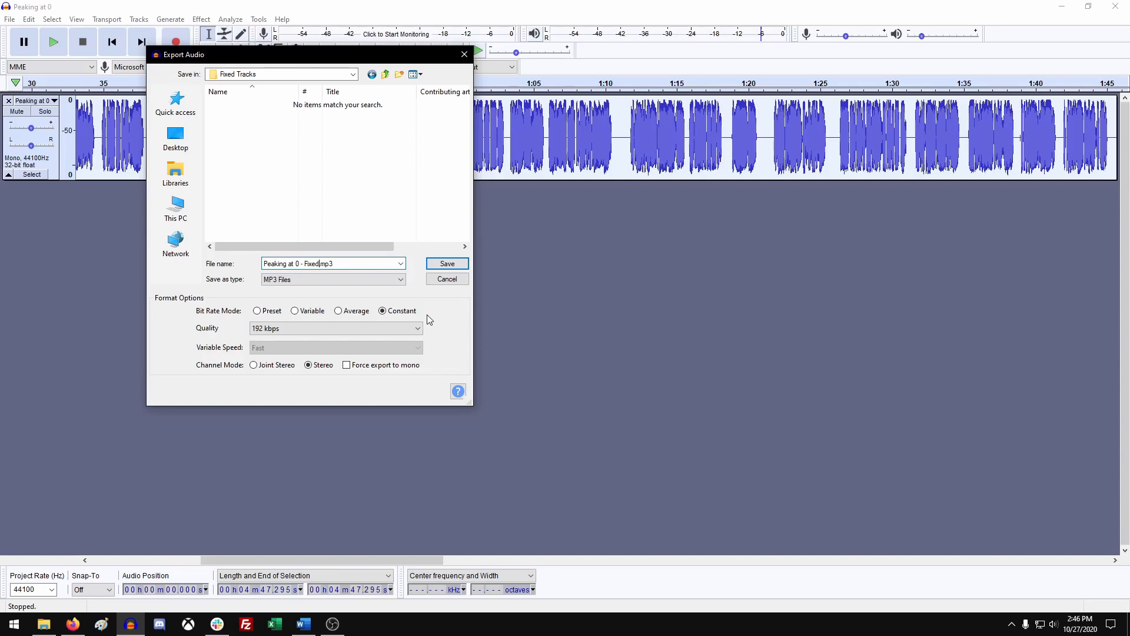
{"action": "mouse_move", "coordinate": [380, 329]}
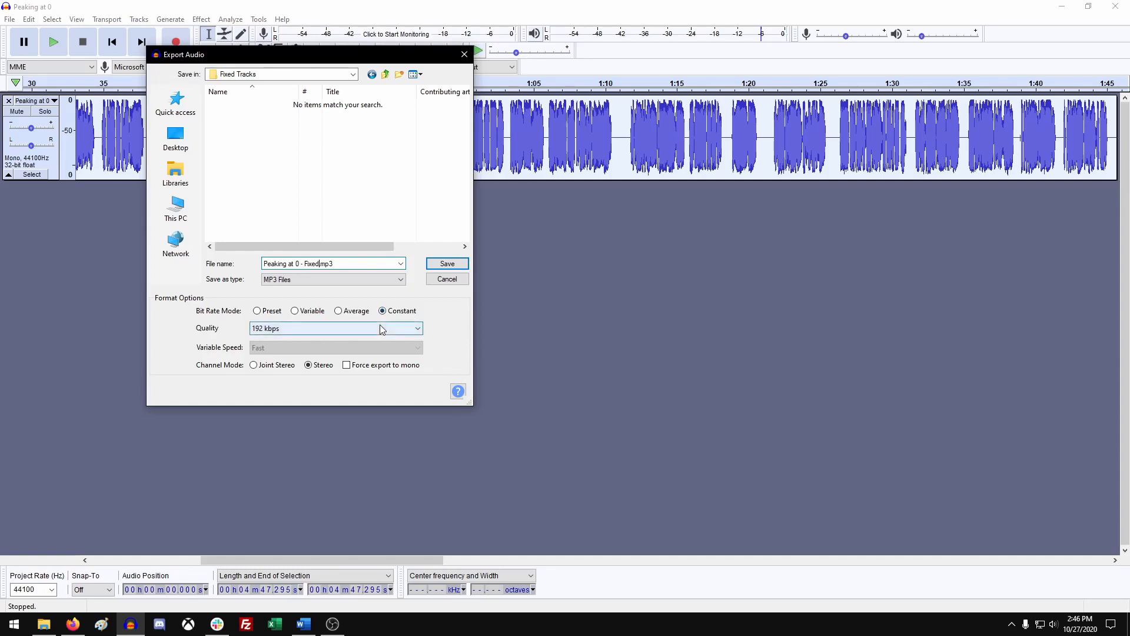
{"action": "mouse_move", "coordinate": [337, 375]}
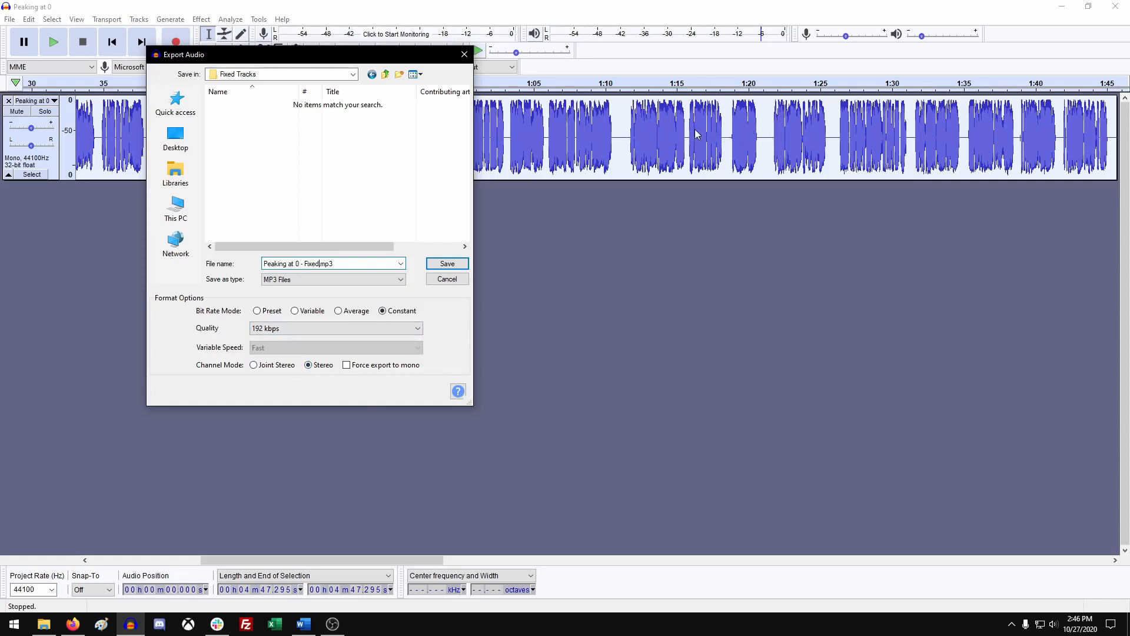
{"action": "mouse_move", "coordinate": [483, 182]}
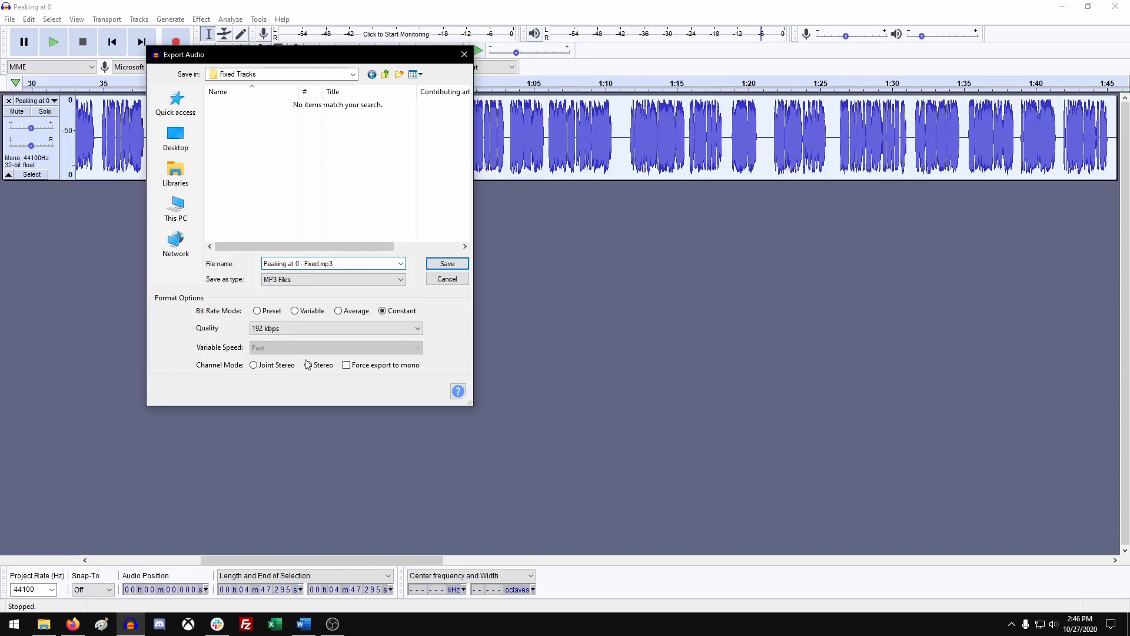
{"action": "left_click", "coordinate": [308, 365]}
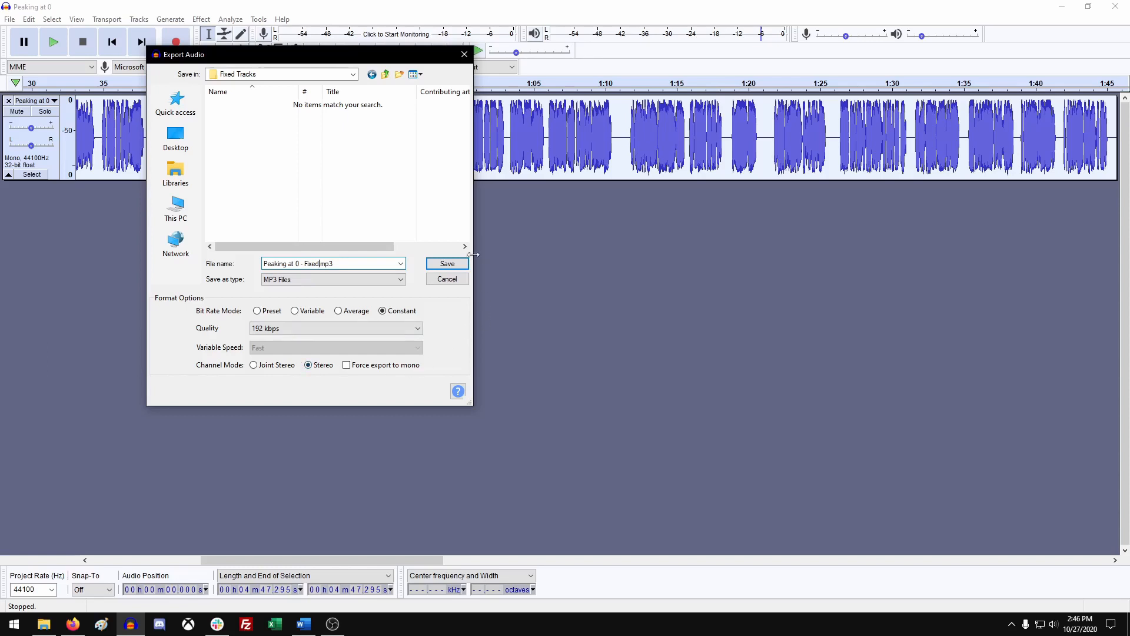
{"action": "left_click", "coordinate": [446, 263]}
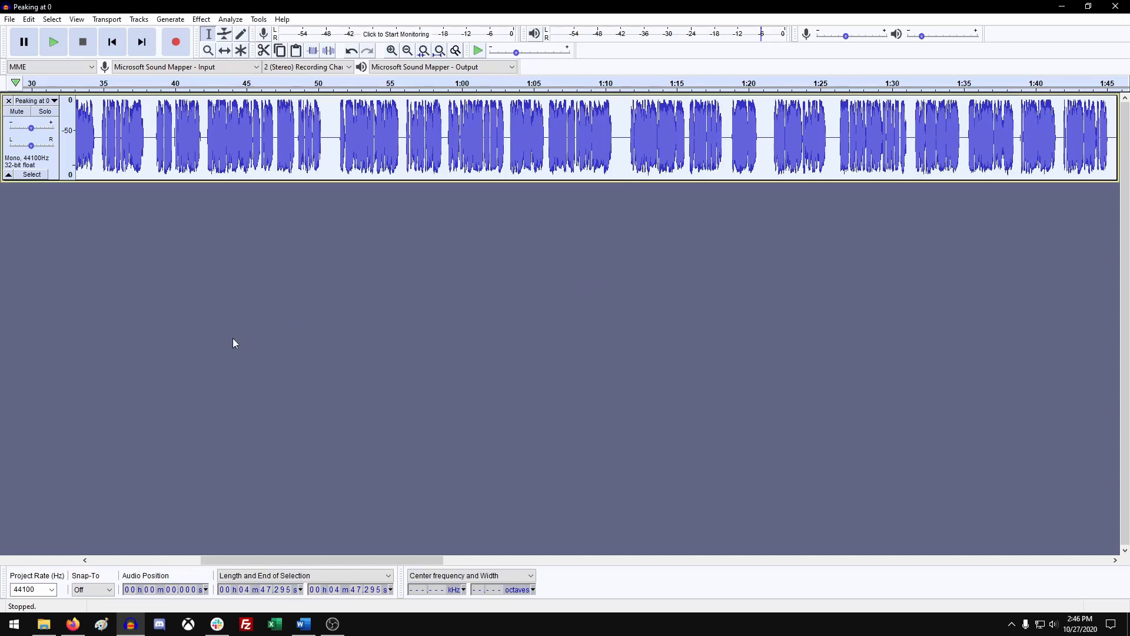
Step: In File Explorer, check Fixed Tracks for the new MP3, then open Problem Tracks
{"action": "left_click", "coordinate": [42, 624]}
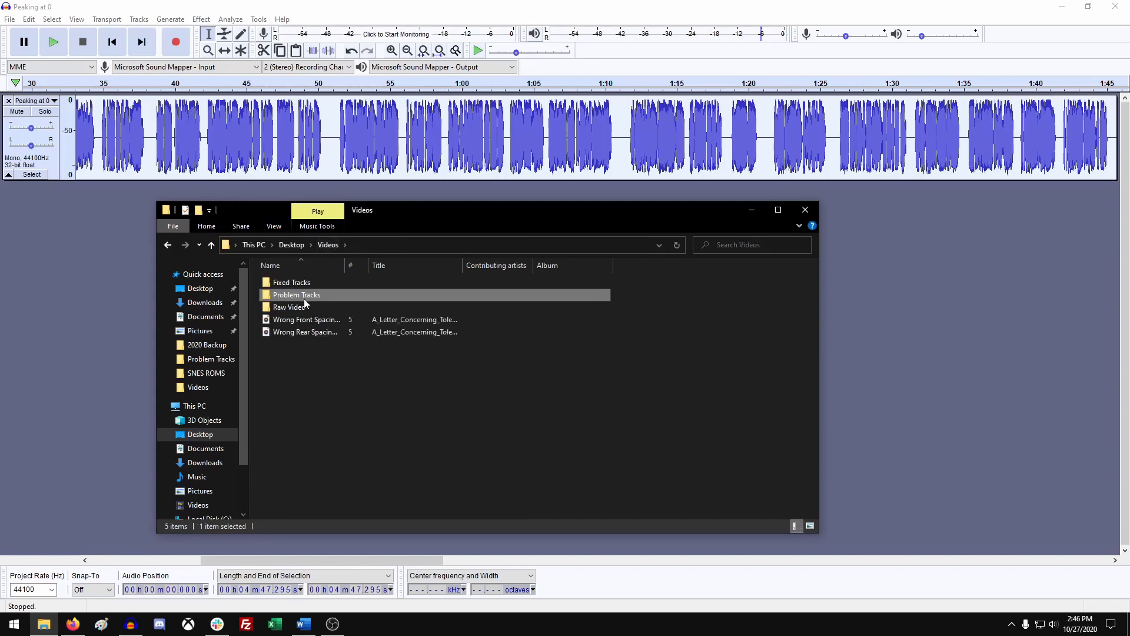
{"action": "double_click", "coordinate": [291, 282]}
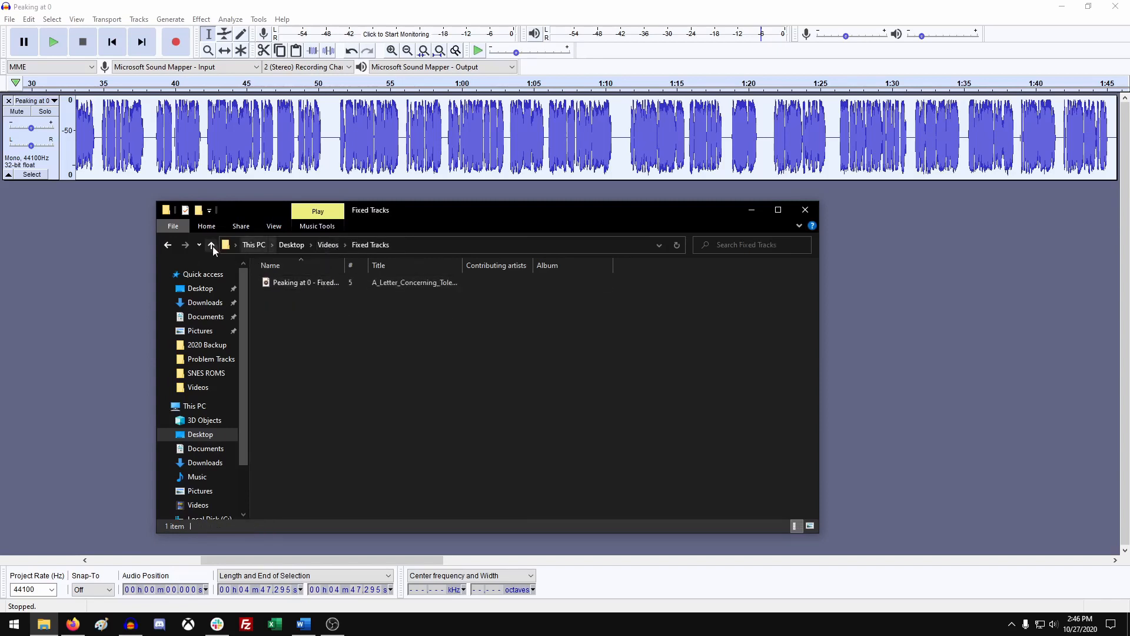
{"action": "left_click", "coordinate": [211, 244]}
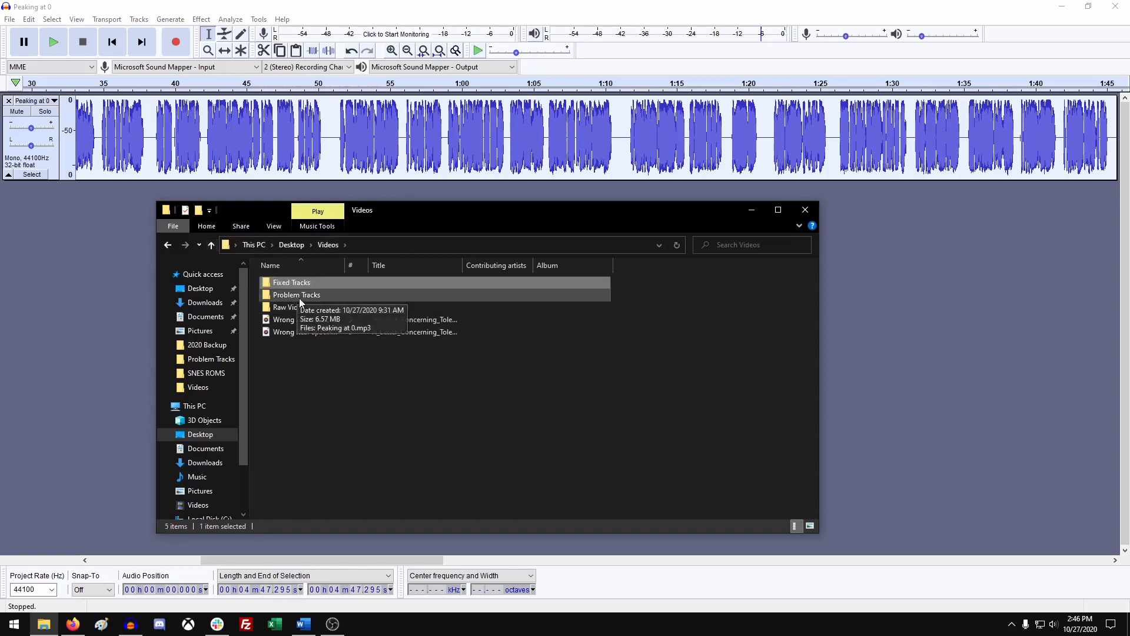
{"action": "double_click", "coordinate": [296, 295]}
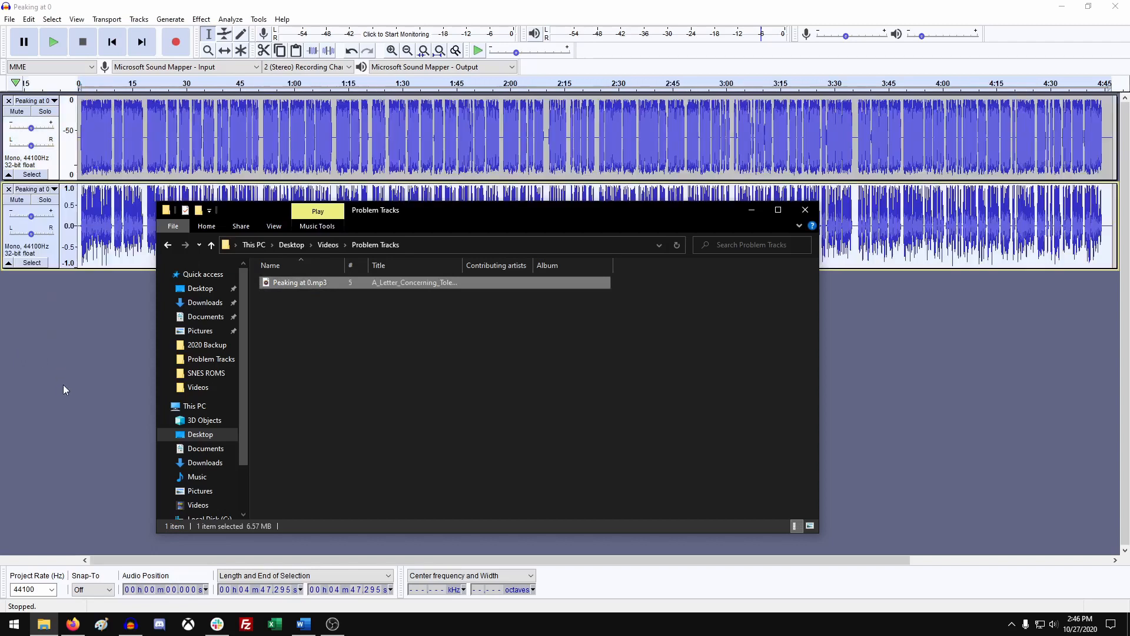
Step: Solo the second track and play it briefly from about 0:37, then stop
{"action": "left_click", "coordinate": [53, 189]}
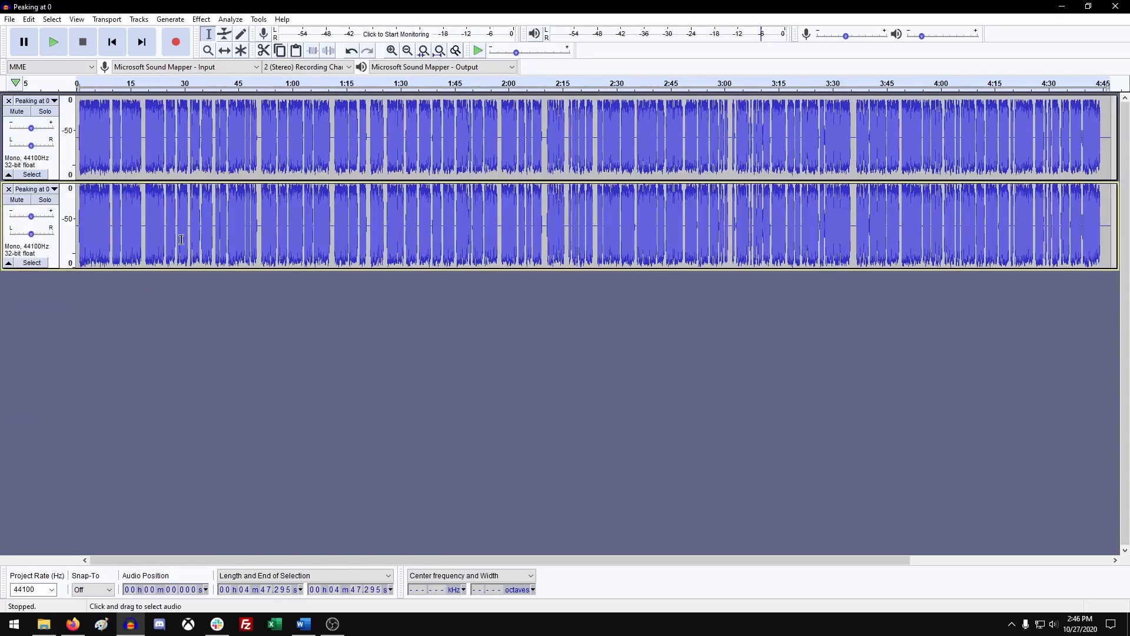
{"action": "left_click", "coordinate": [391, 50]}
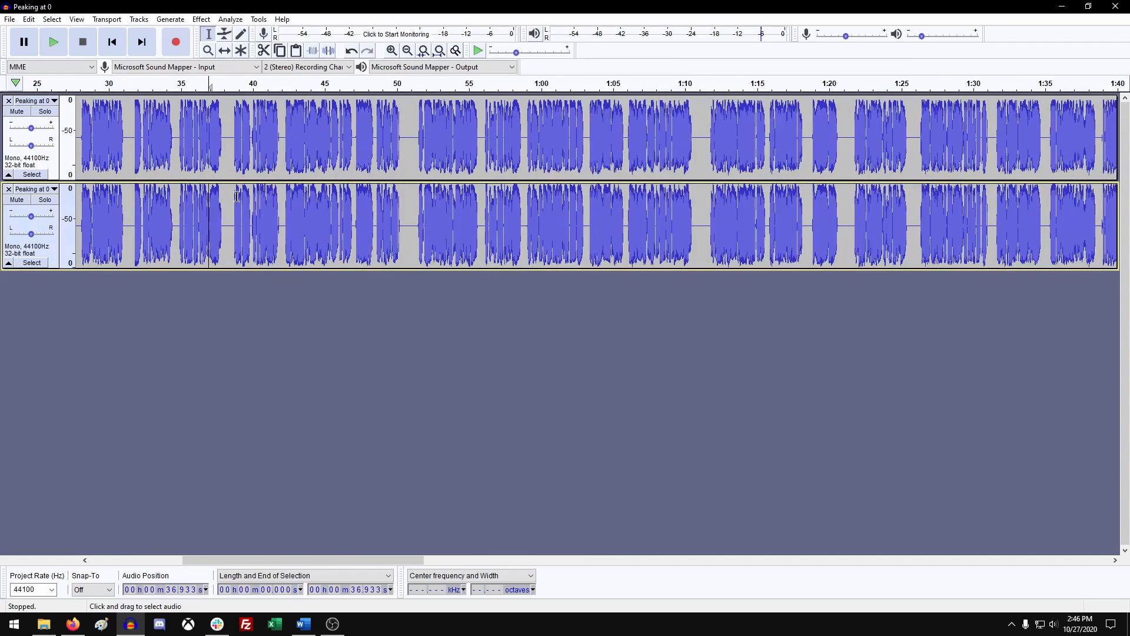
{"action": "left_click", "coordinate": [244, 83]}
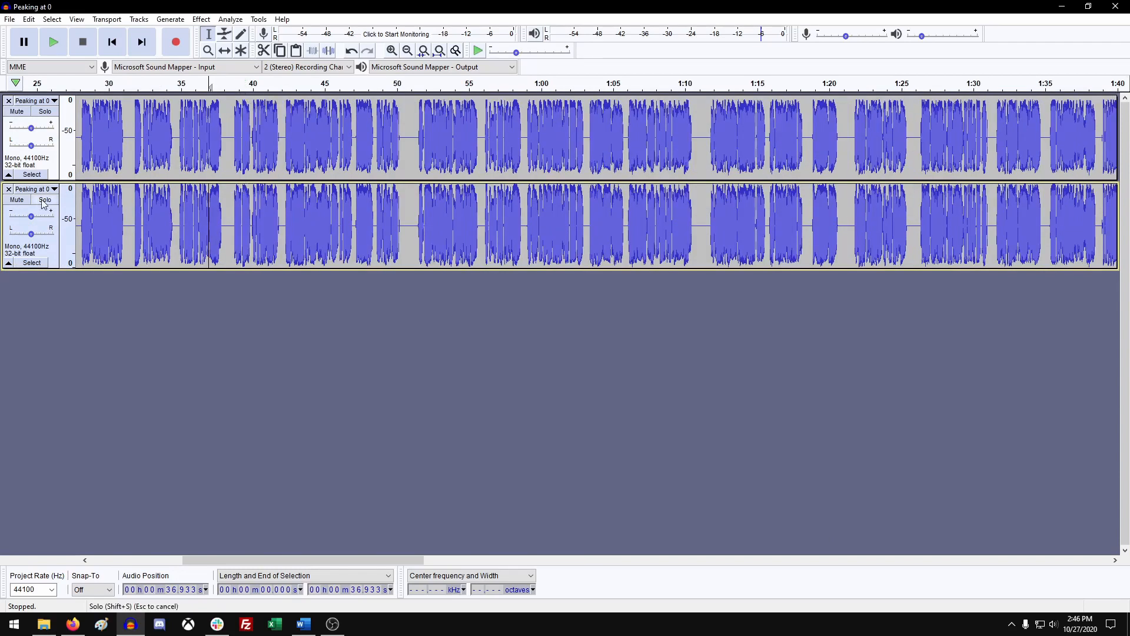
{"action": "left_click", "coordinate": [53, 41]}
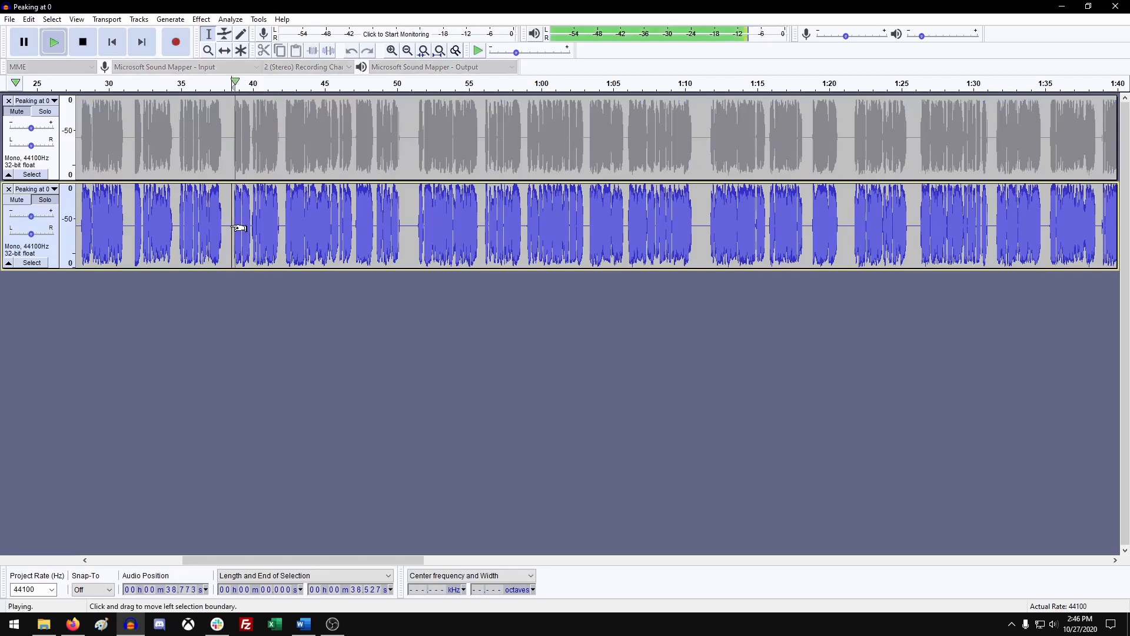
{"action": "left_click", "coordinate": [83, 41]}
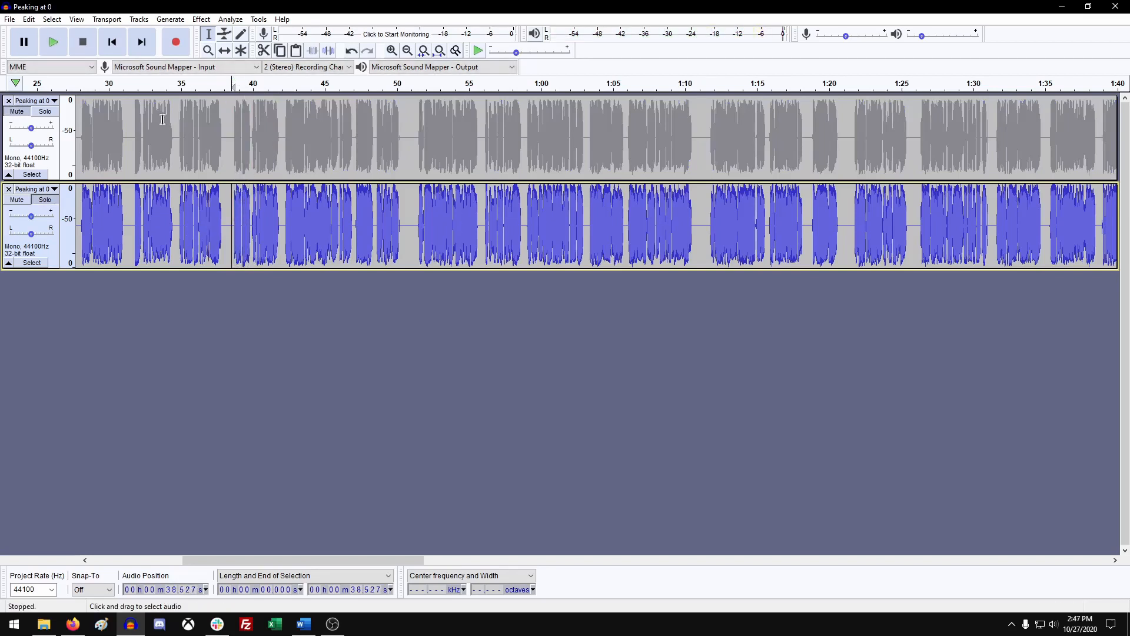